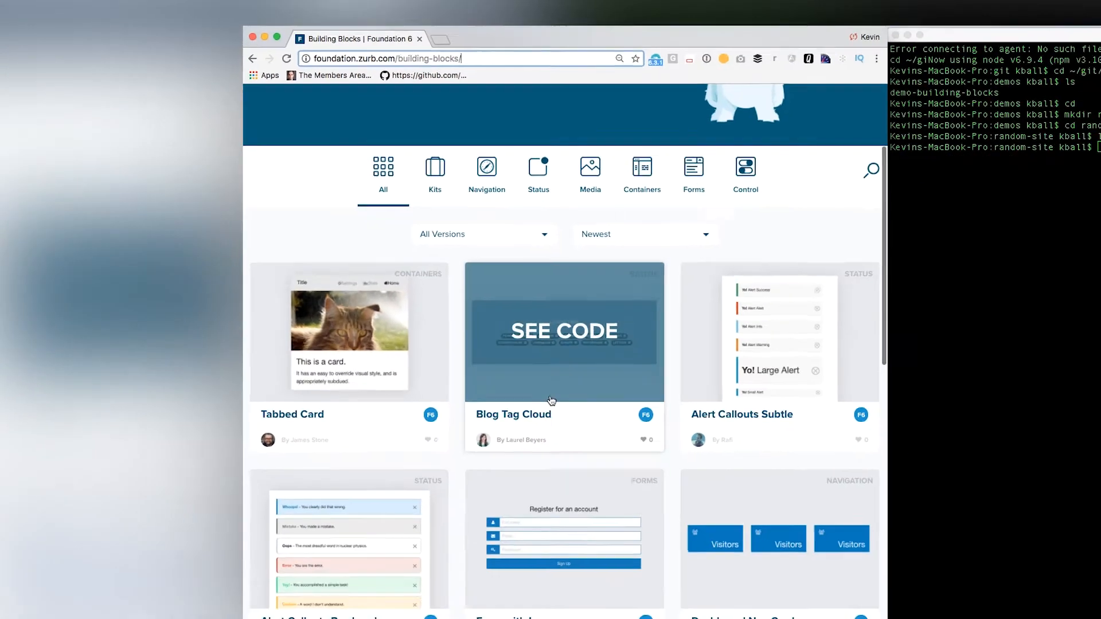
# - Filter the Building Blocks catalogue to the Forms category, listing blocks like Form with Icons
pyautogui.scroll(-3)
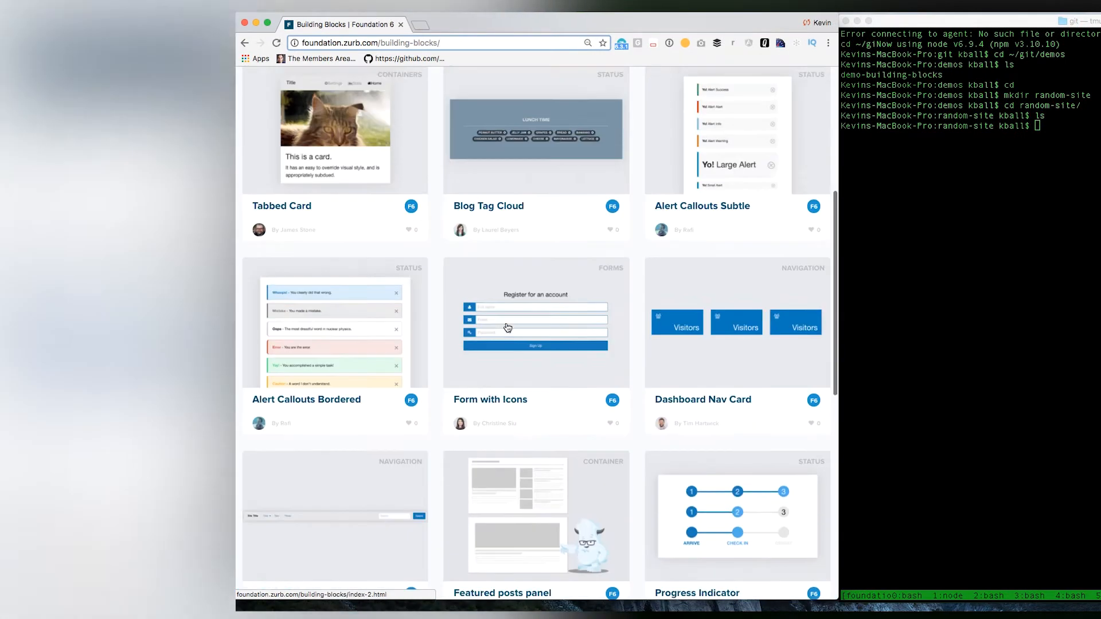
pyautogui.scroll(3)
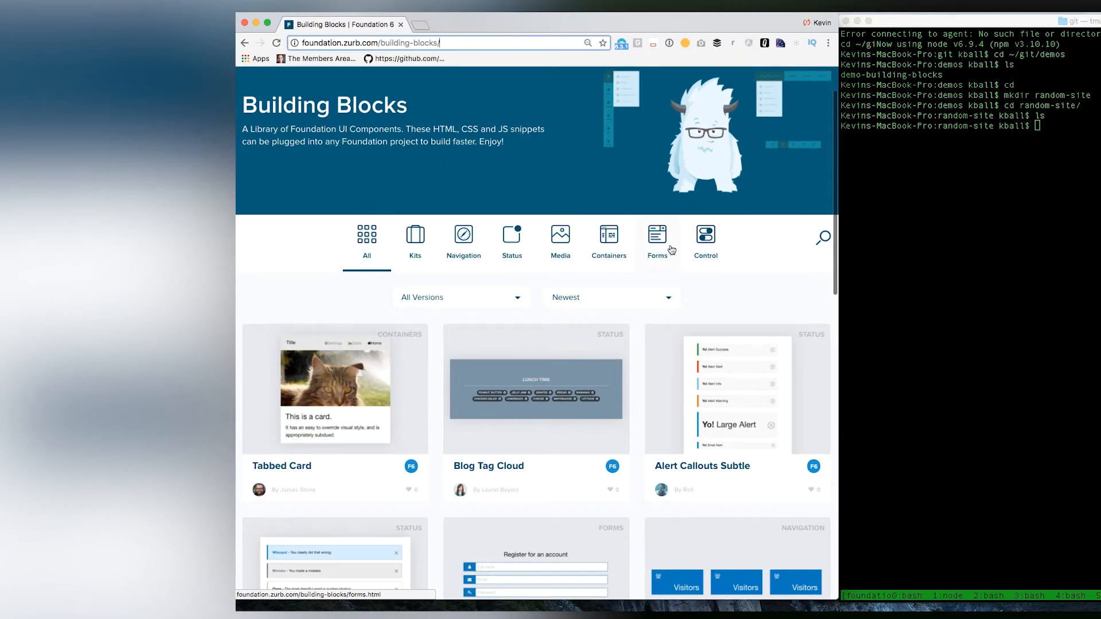
pyautogui.moveTo(667, 225)
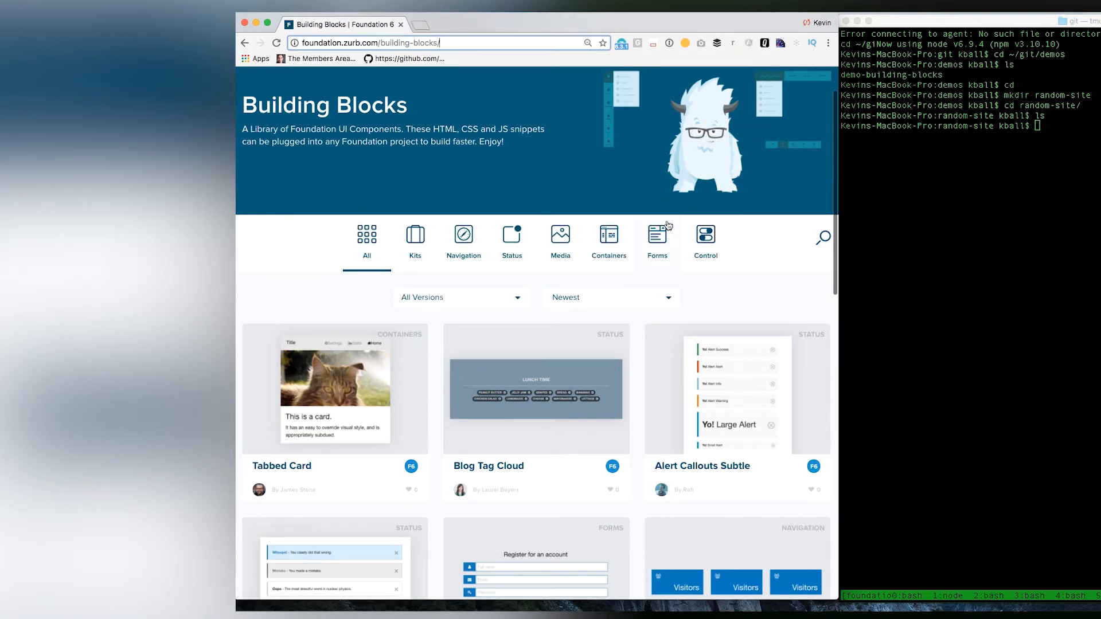
pyautogui.click(656, 239)
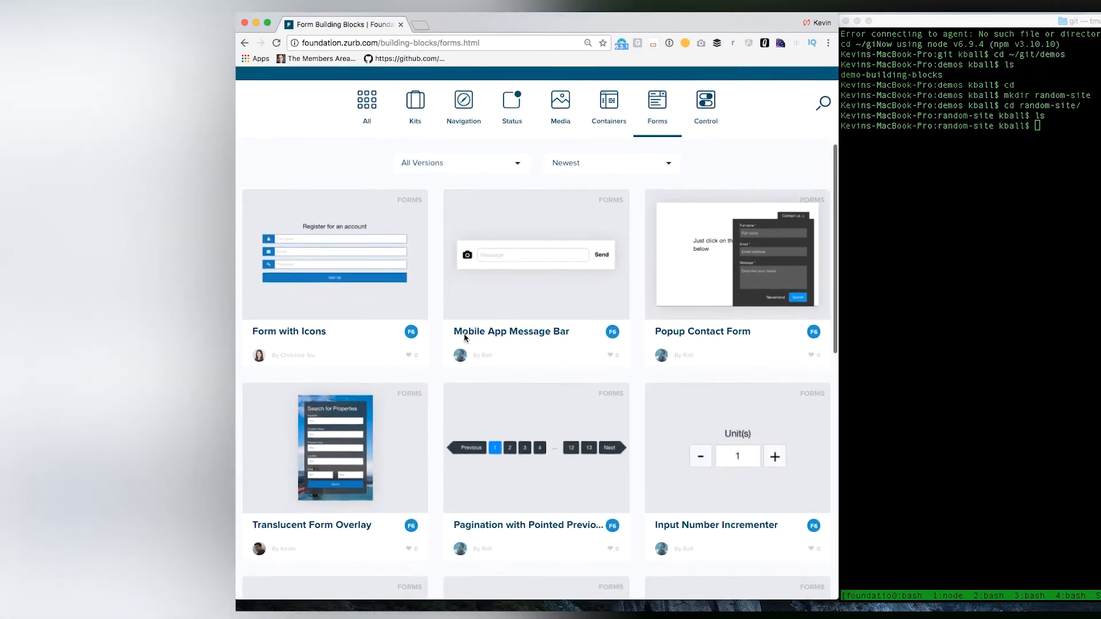
pyautogui.scroll(-3)
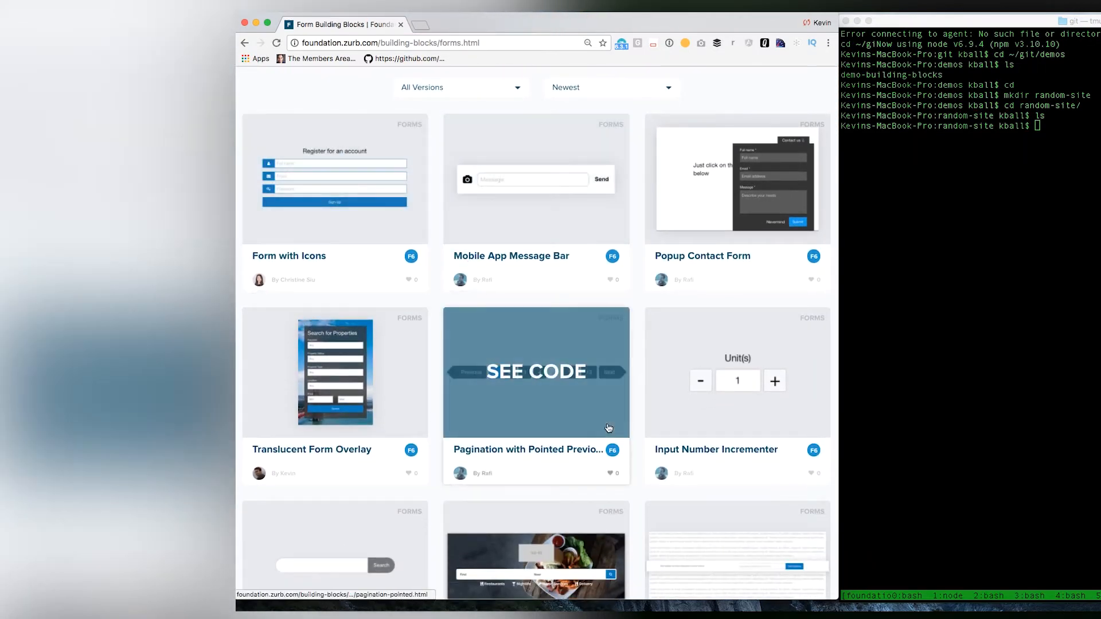
pyautogui.moveTo(571, 494)
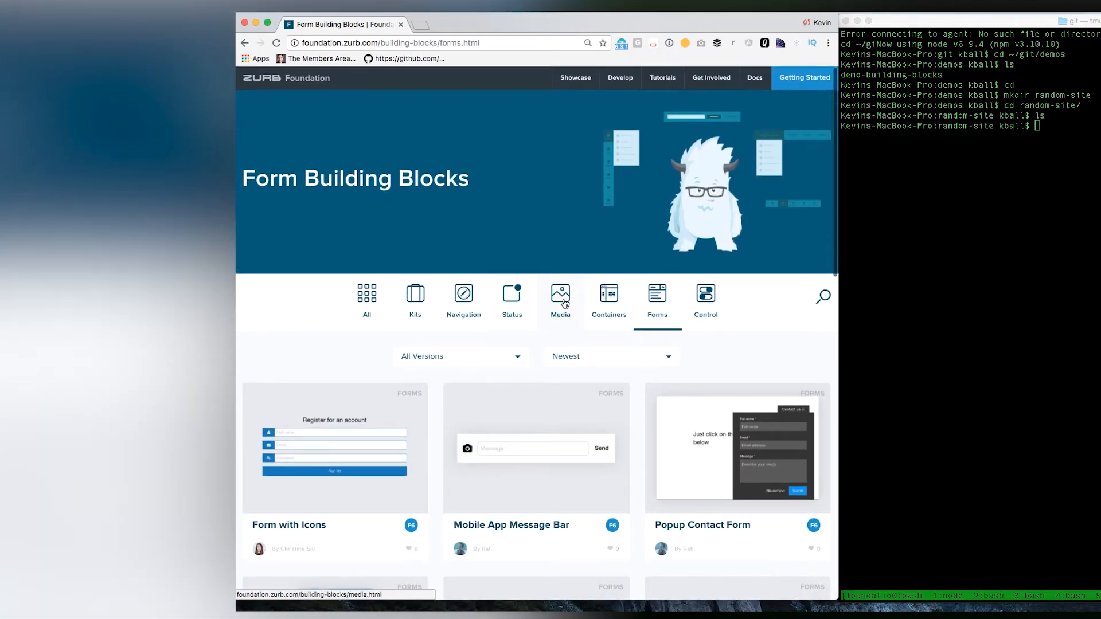
# - Browse the Media and Navigation categories, then search the blocks for 'sticky'
pyautogui.click(559, 295)
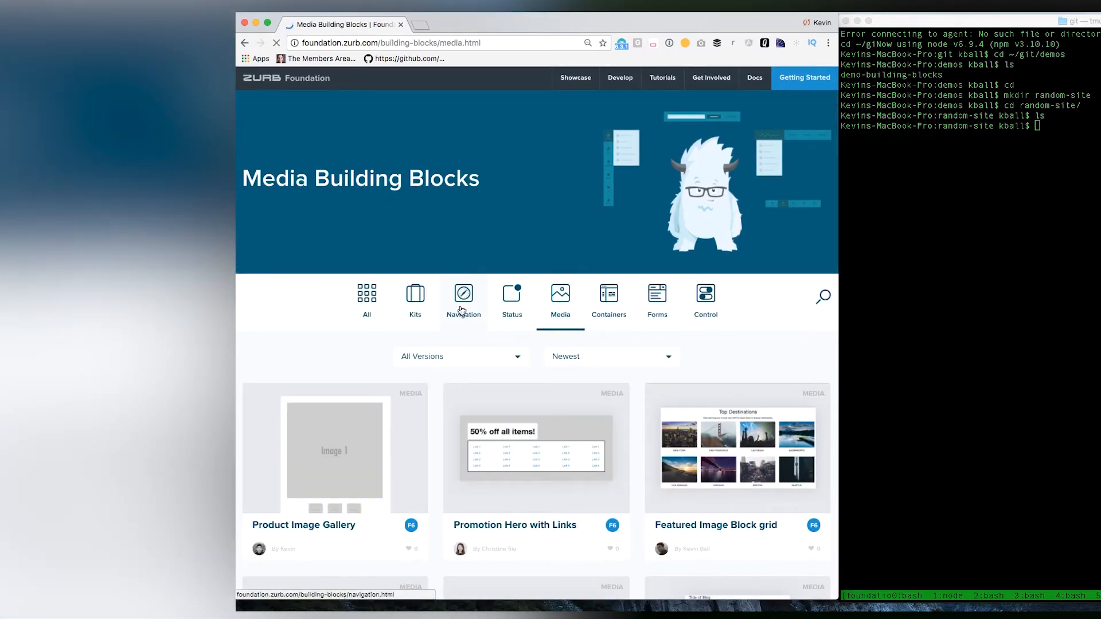
pyautogui.click(462, 295)
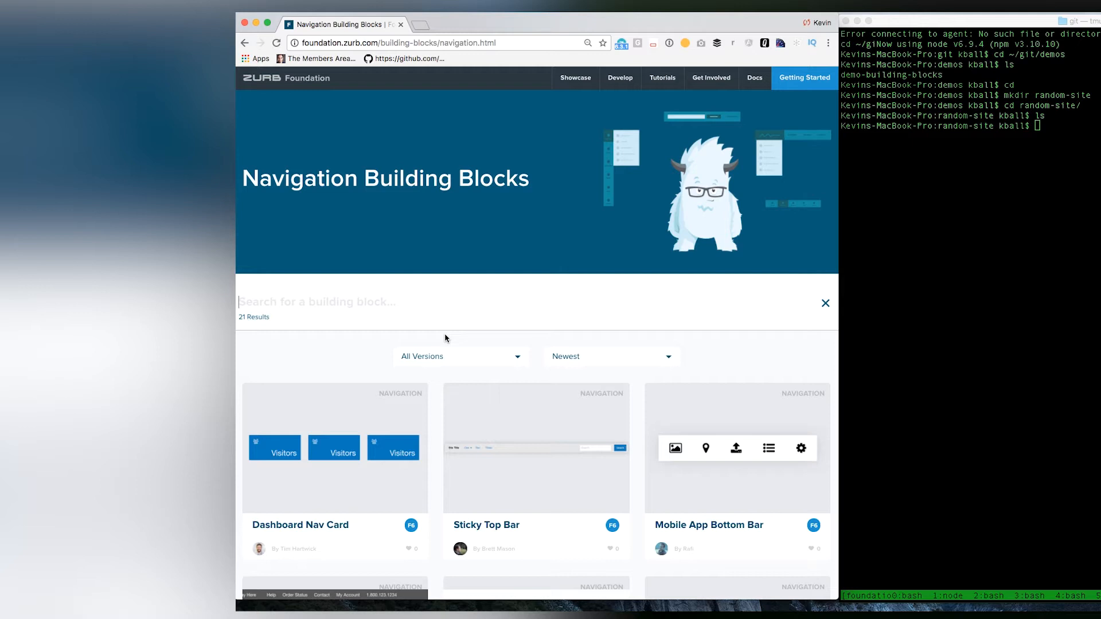
pyautogui.write('s')
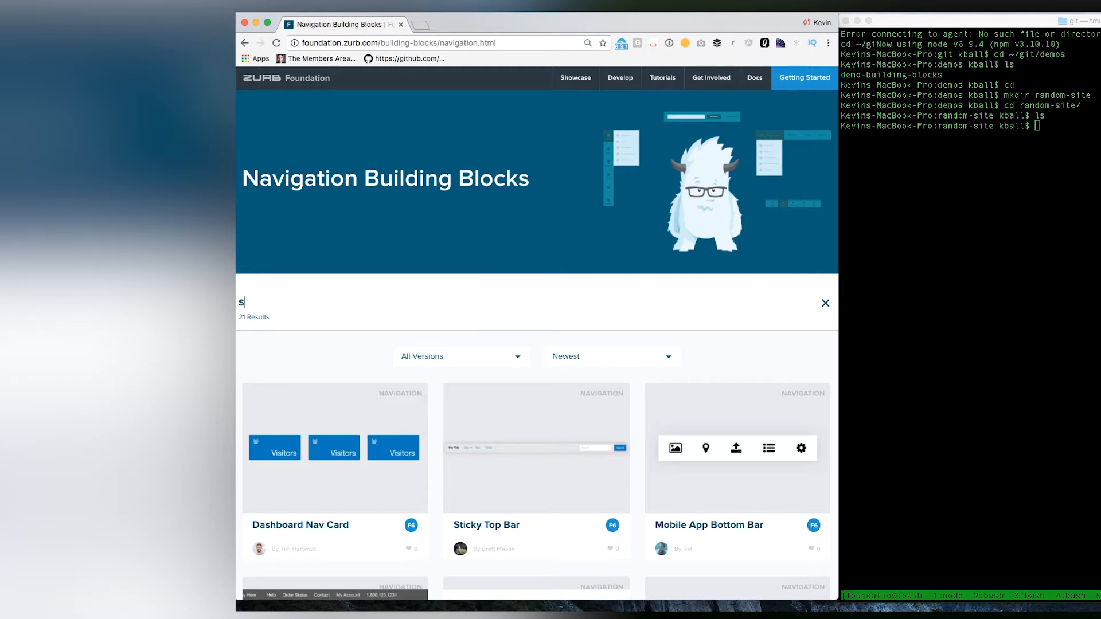
pyautogui.write('ticky')
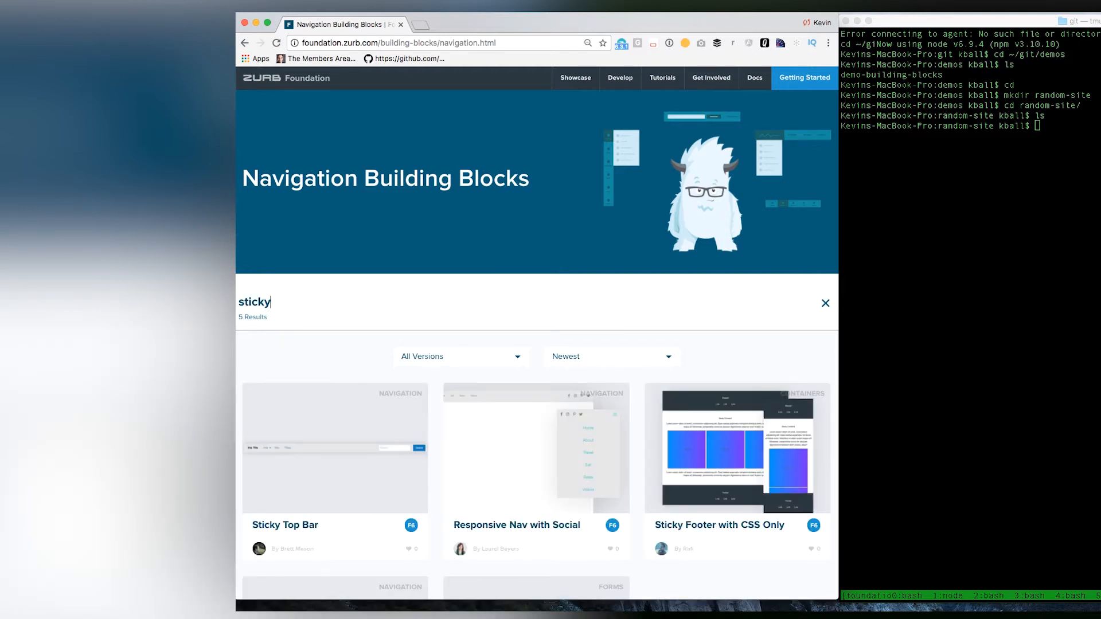
pyautogui.scroll(-3)
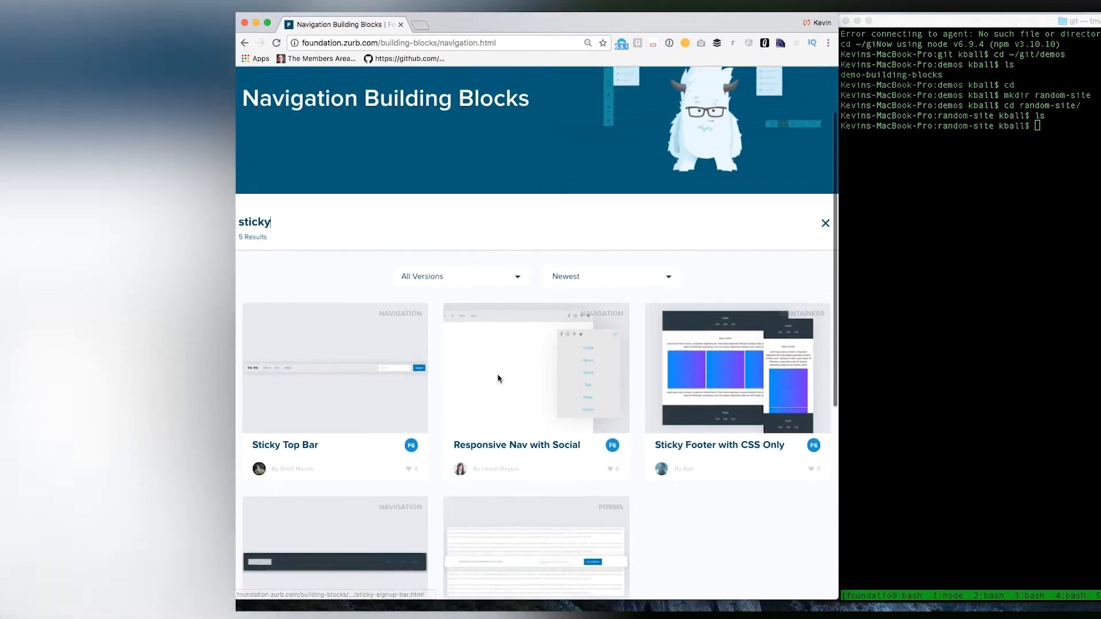
pyautogui.scroll(-3)
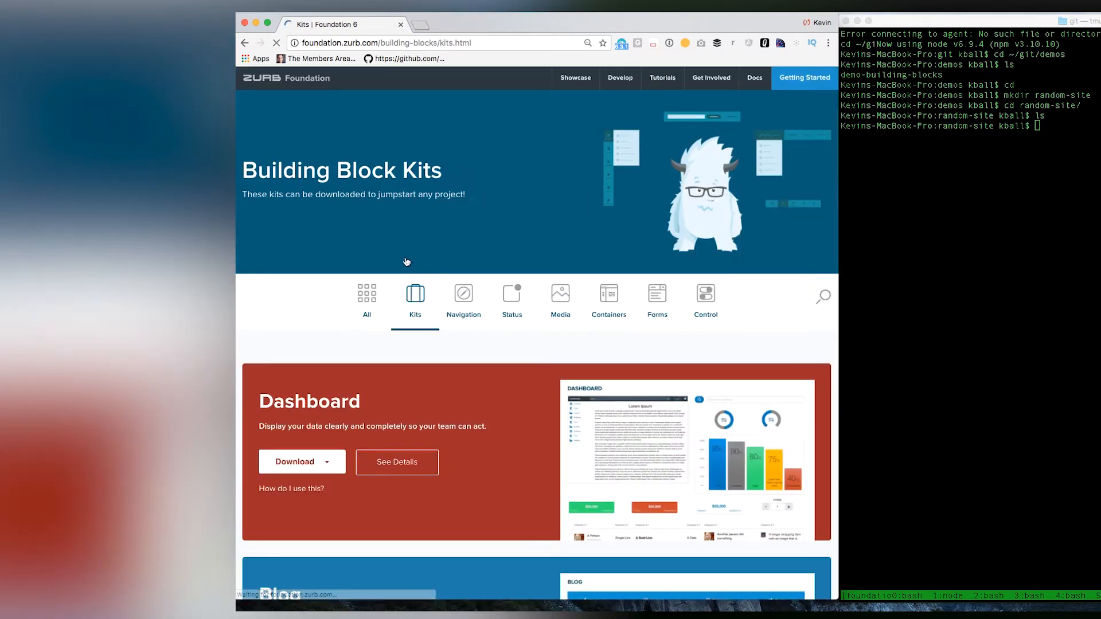
# - Open the Dashboard kit's details and scroll to the building blocks it includes
pyautogui.scroll(-3)
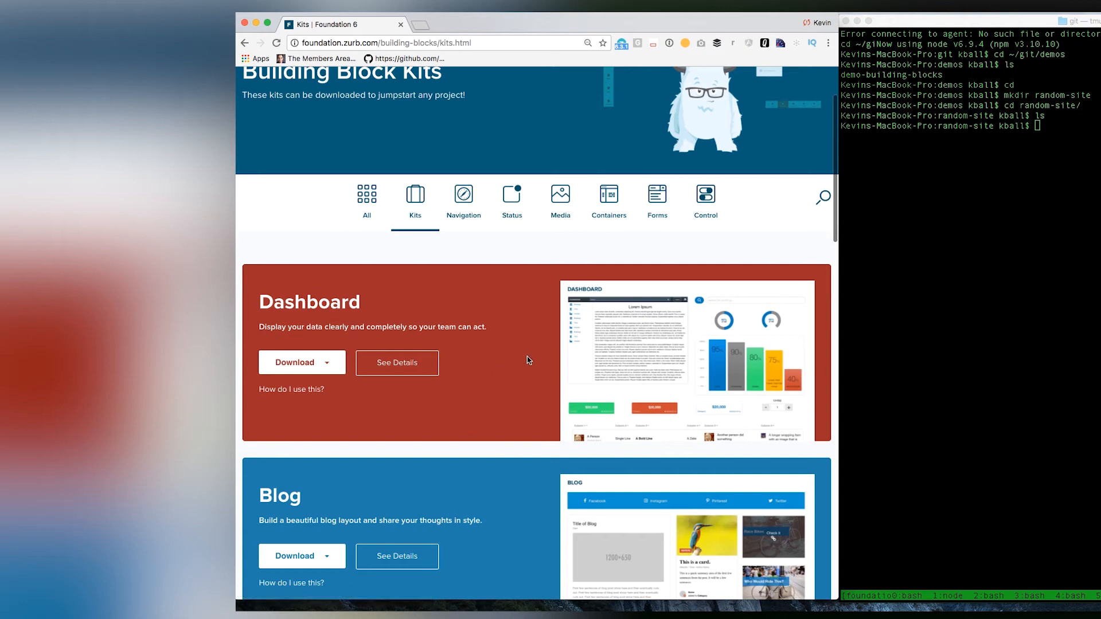
pyautogui.scroll(-3)
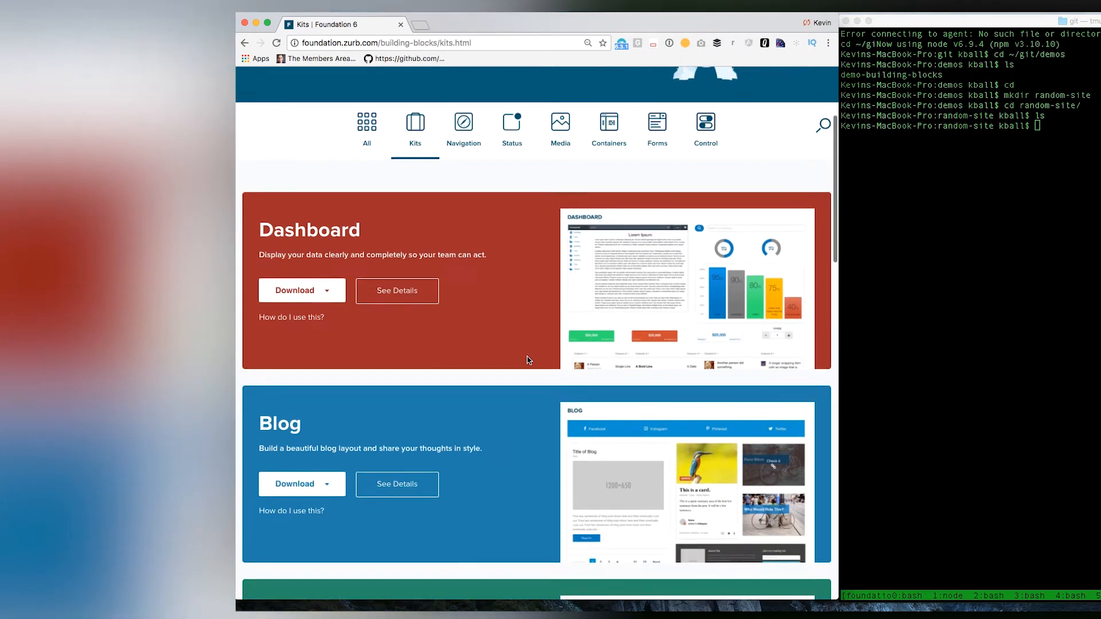
pyautogui.scroll(-3)
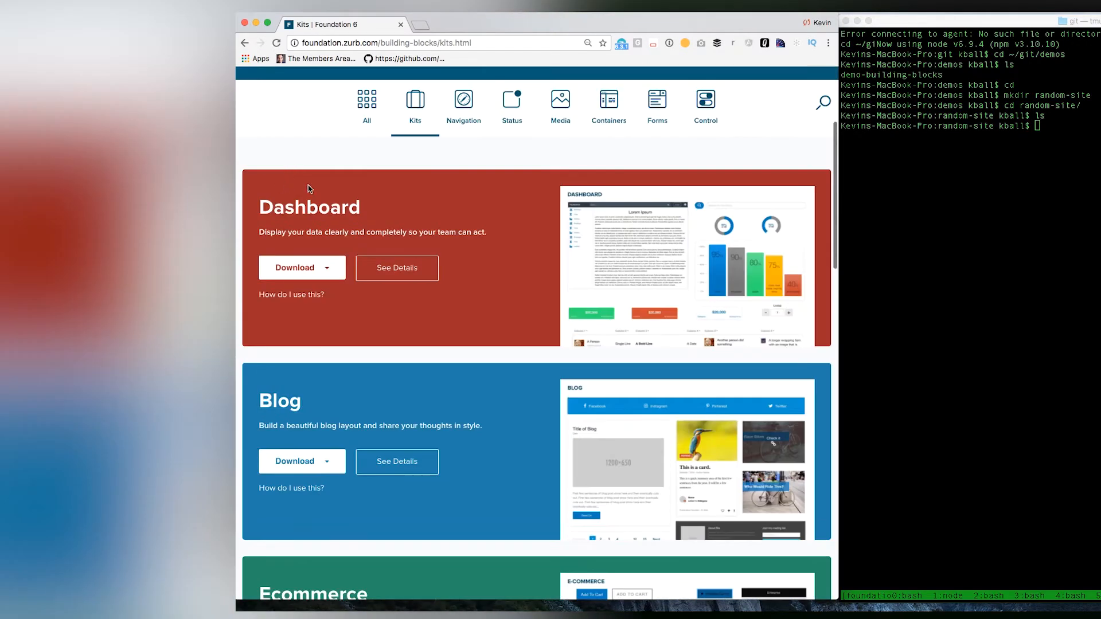
pyautogui.scroll(-3)
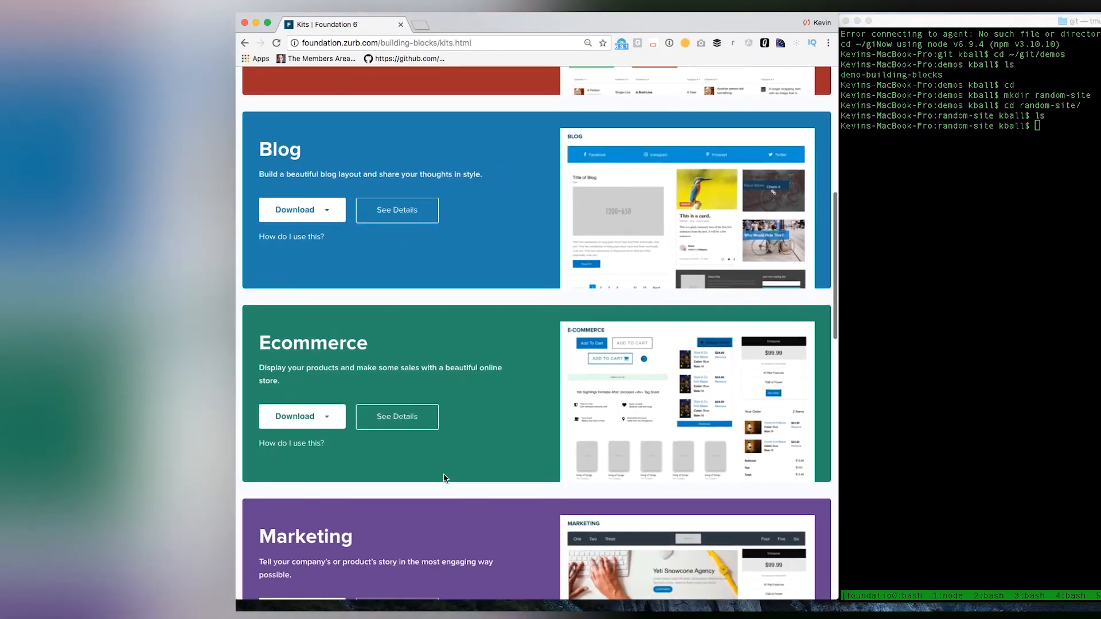
pyautogui.scroll(3)
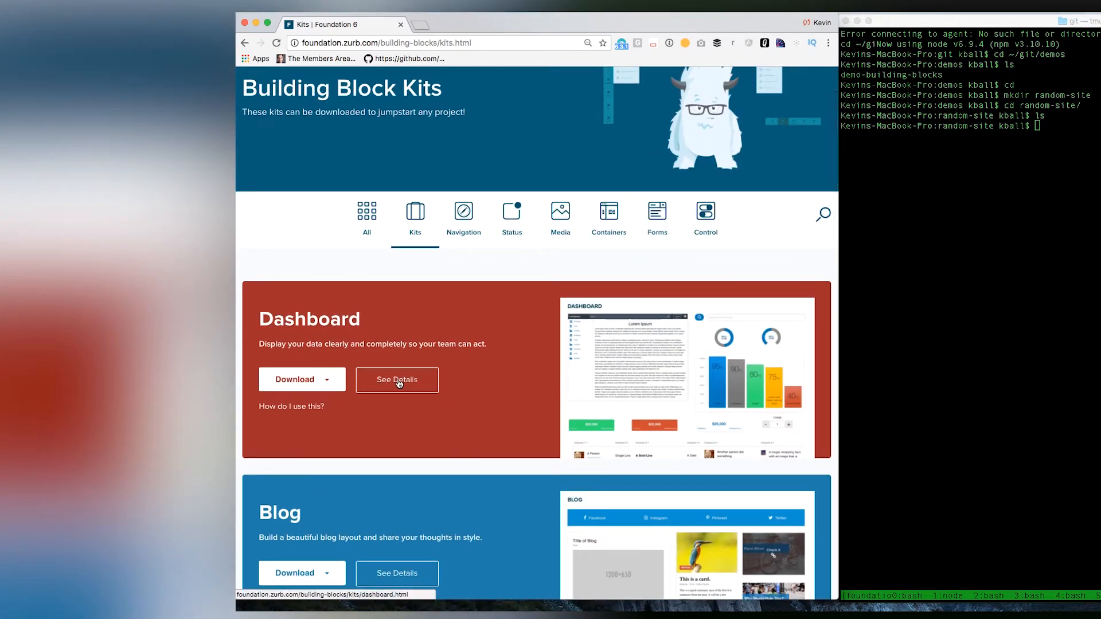
pyautogui.click(397, 379)
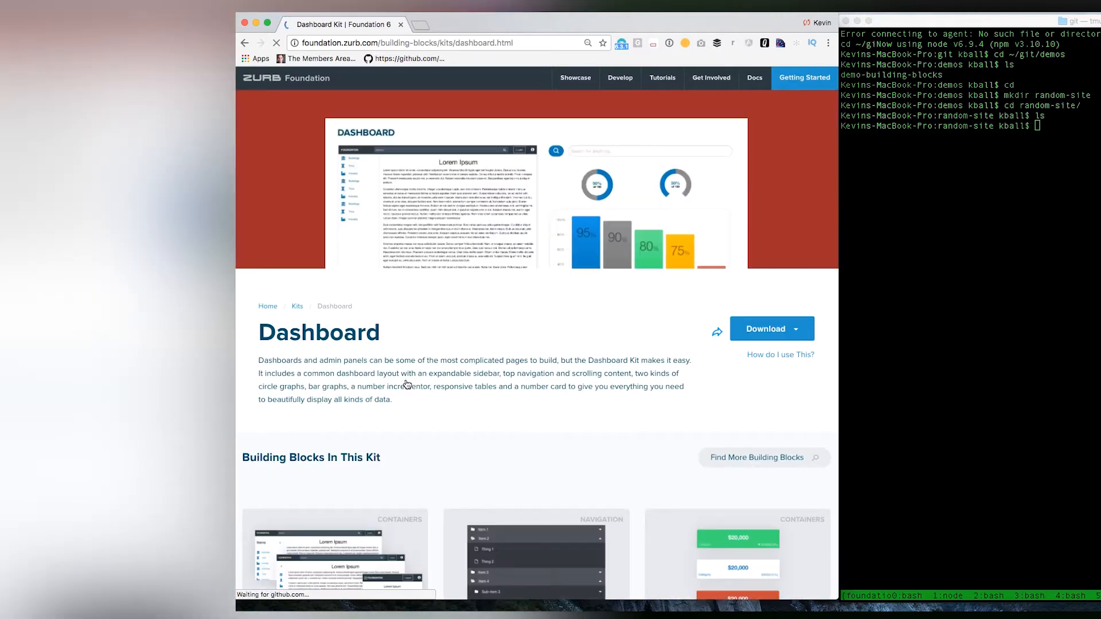
pyautogui.scroll(-3)
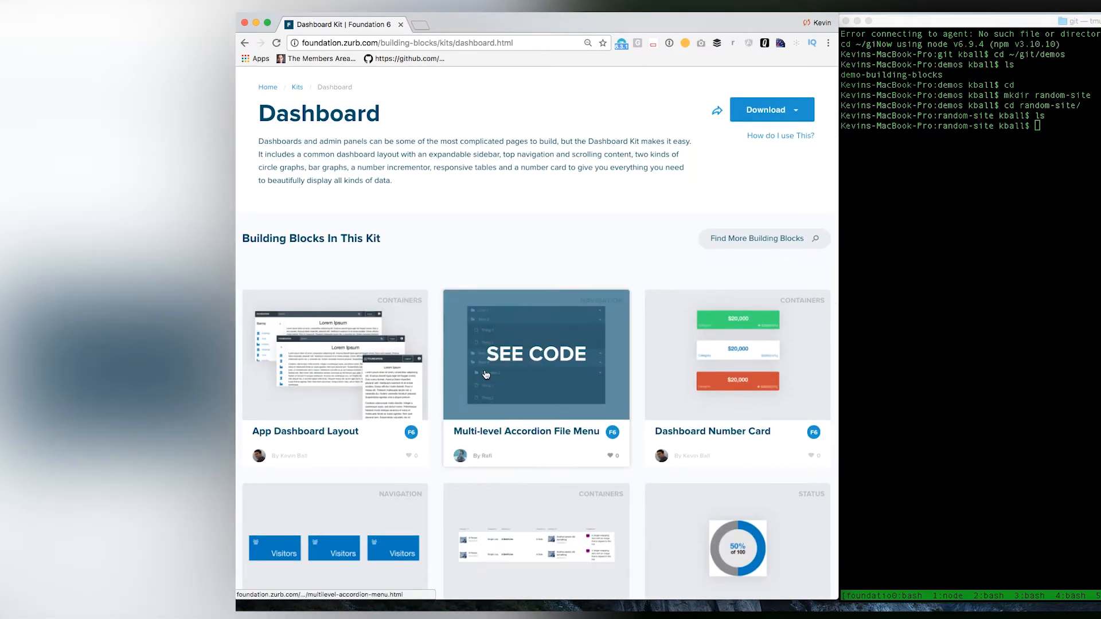
pyautogui.moveTo(406, 378)
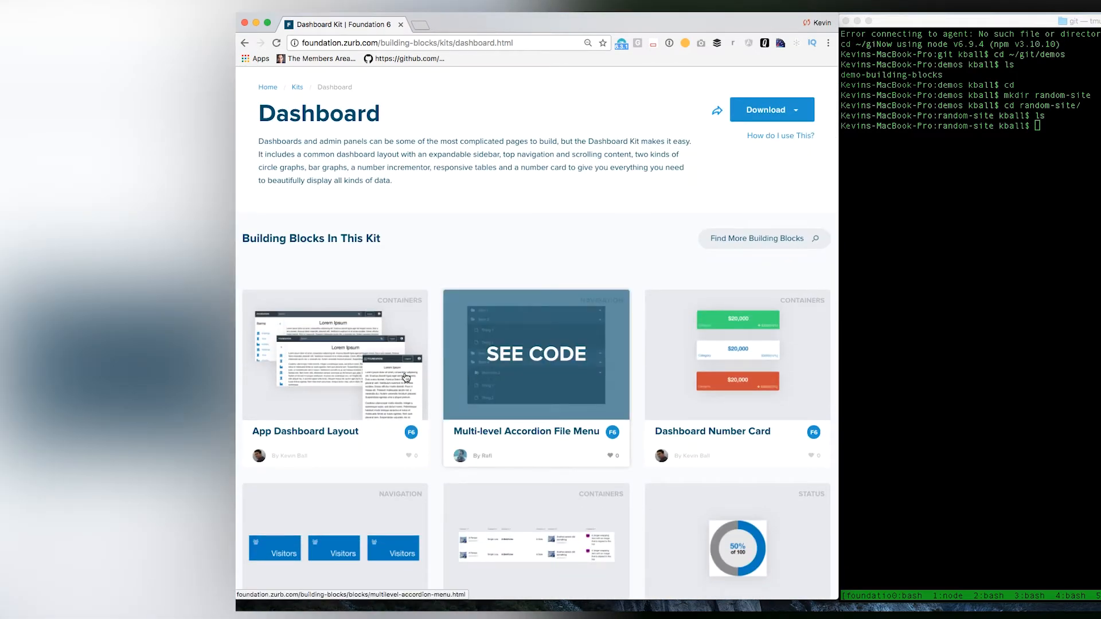
pyautogui.moveTo(330, 370)
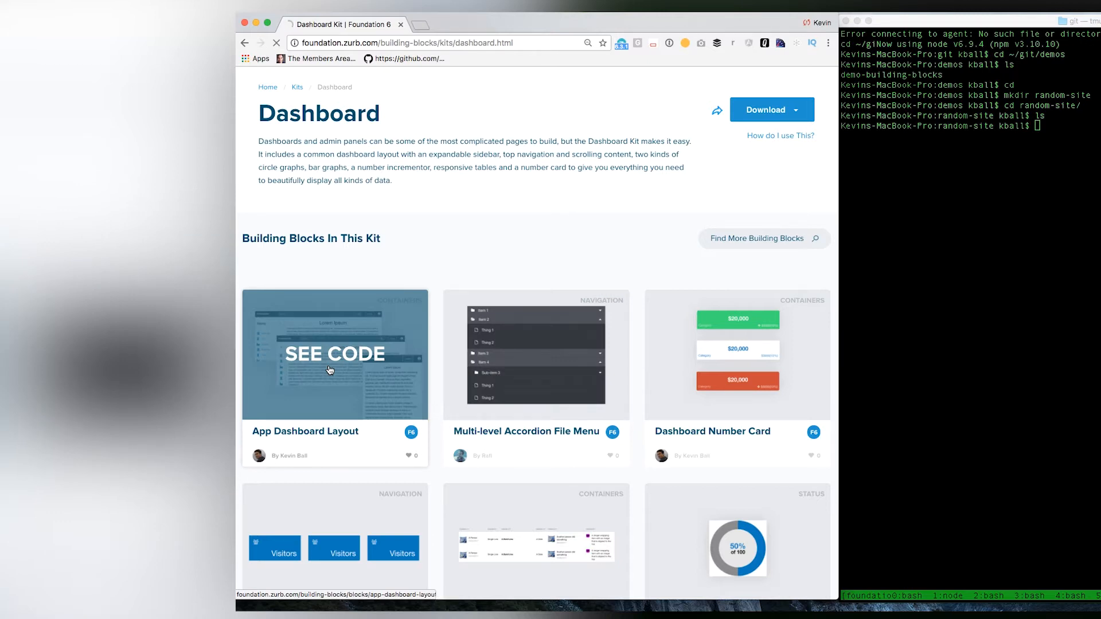
# - Open App Dashboard Layout, toggle its sidebar, and compare phone and desktop layouts
pyautogui.click(334, 353)
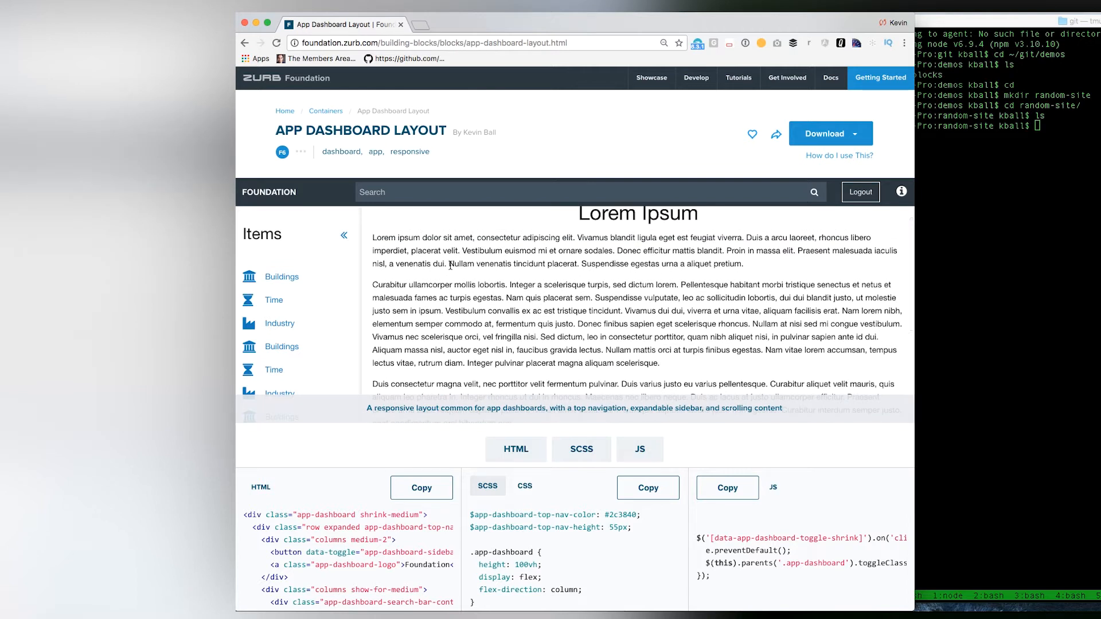
pyautogui.moveTo(562, 259)
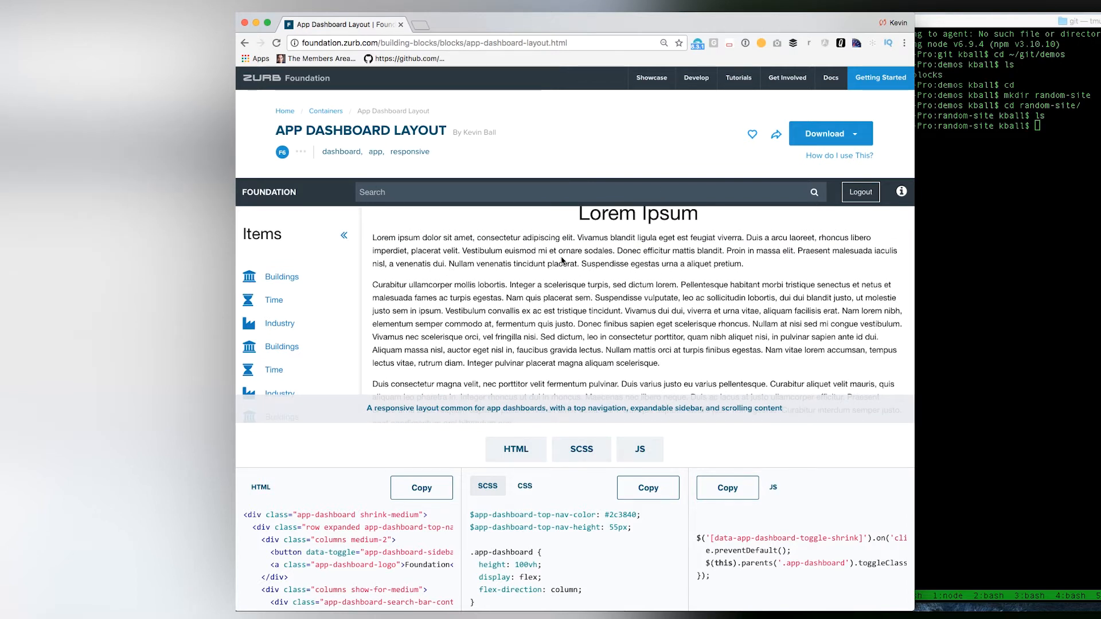
pyautogui.scroll(-3)
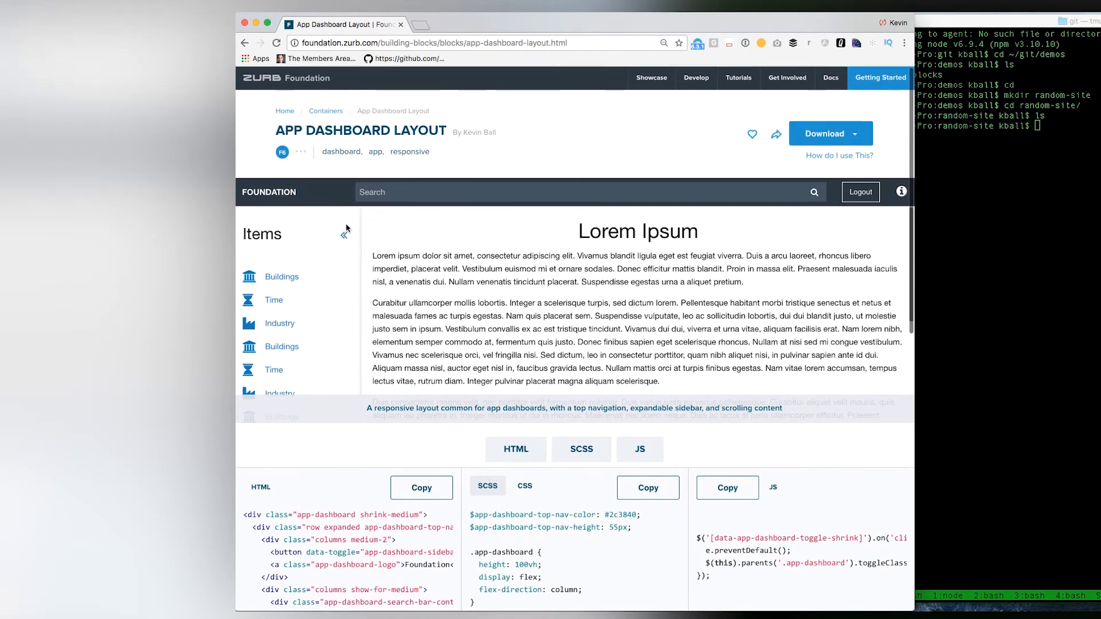
pyautogui.click(343, 229)
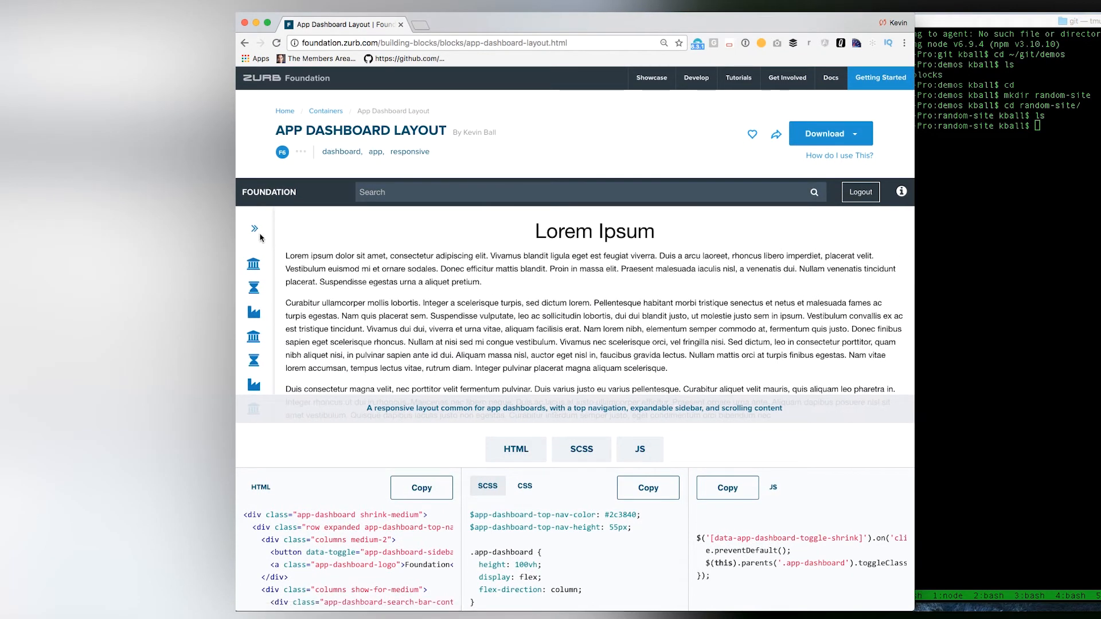
pyautogui.click(254, 228)
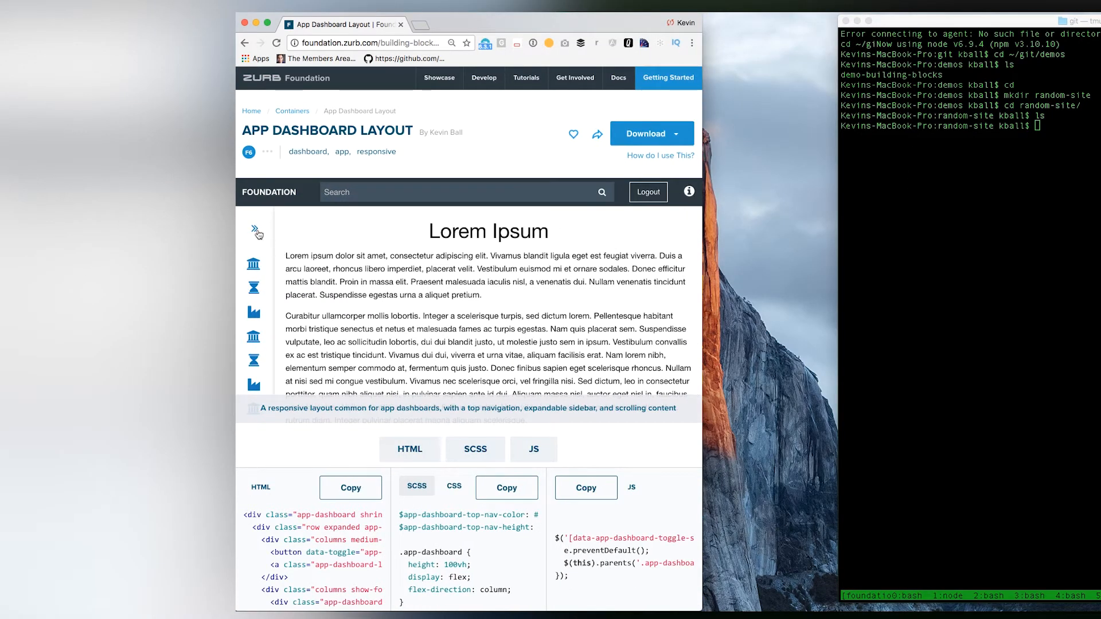
pyautogui.click(258, 230)
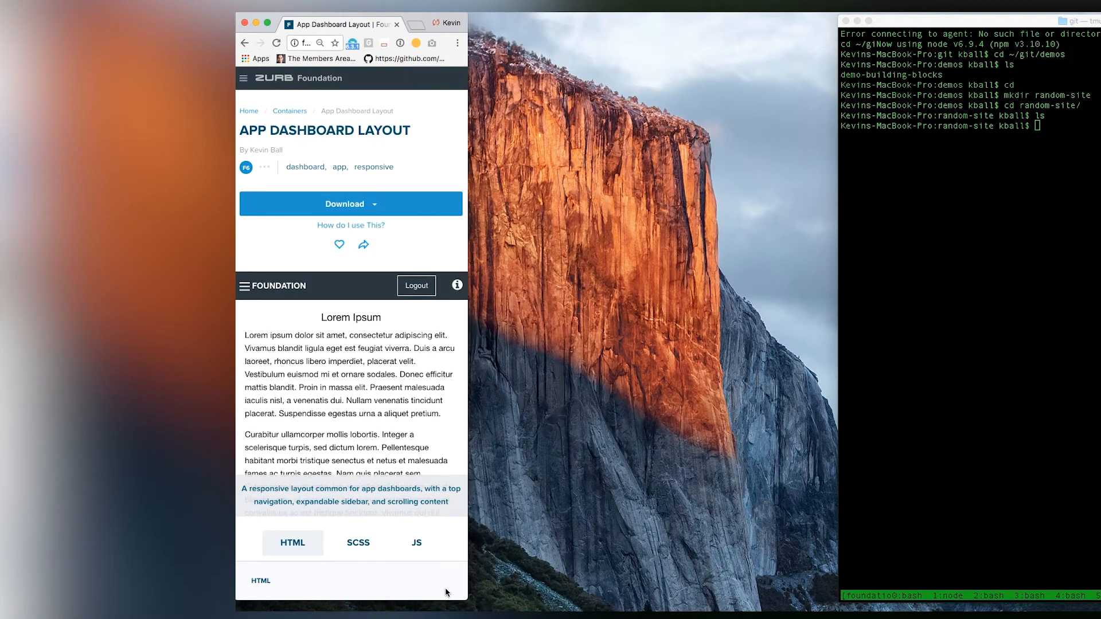
pyautogui.click(244, 286)
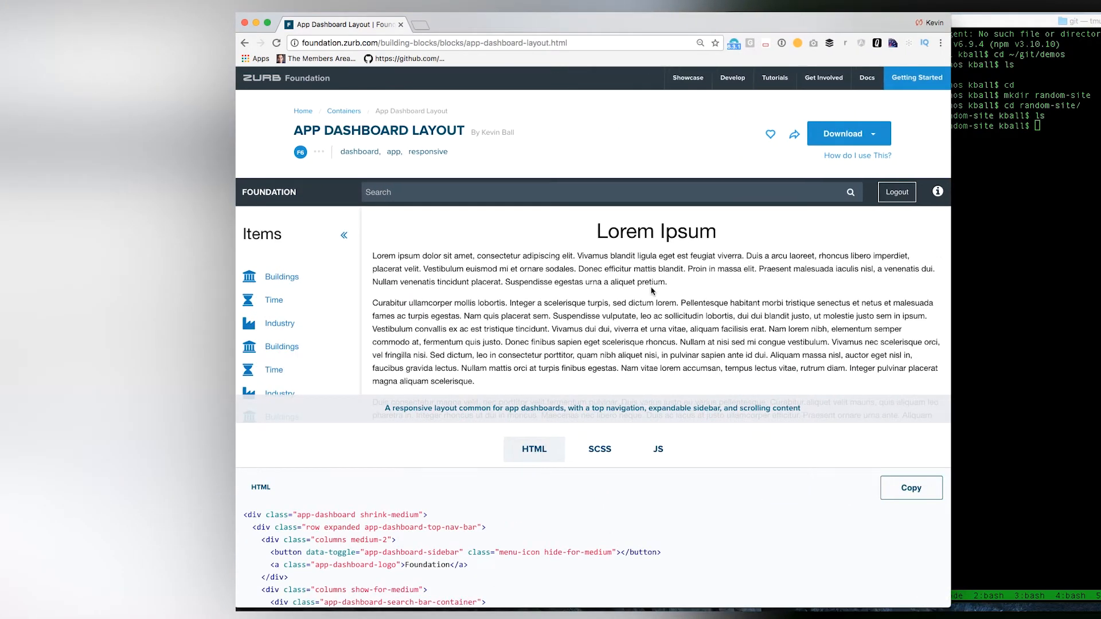
pyautogui.moveTo(484, 165)
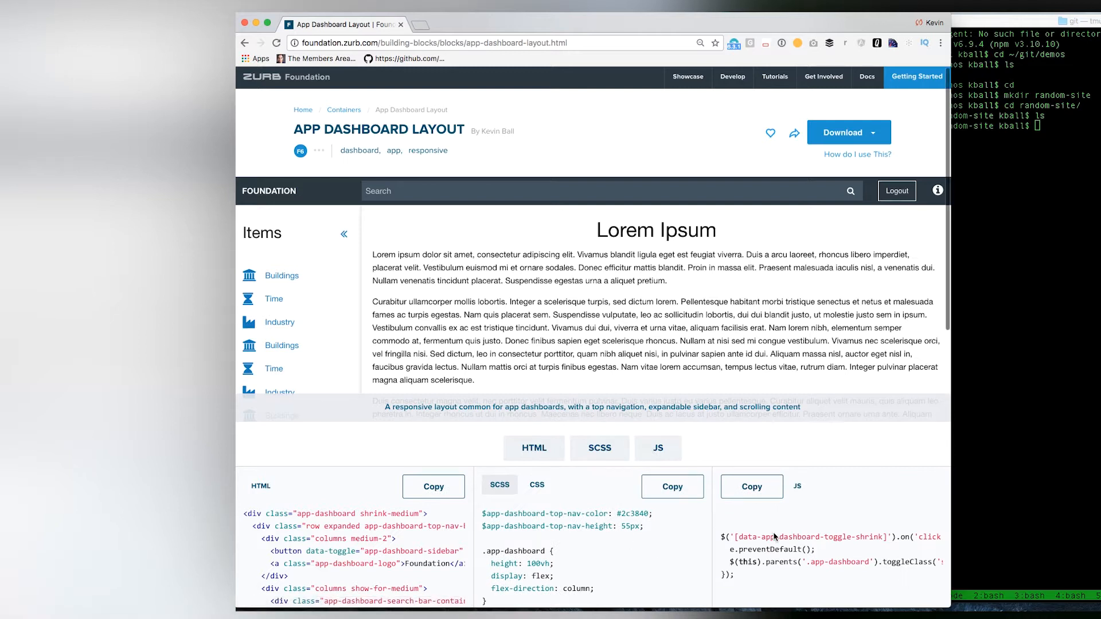
# - Scroll to the App Dashboard Layout code samples and copy the HTML markup
pyautogui.scroll(-3)
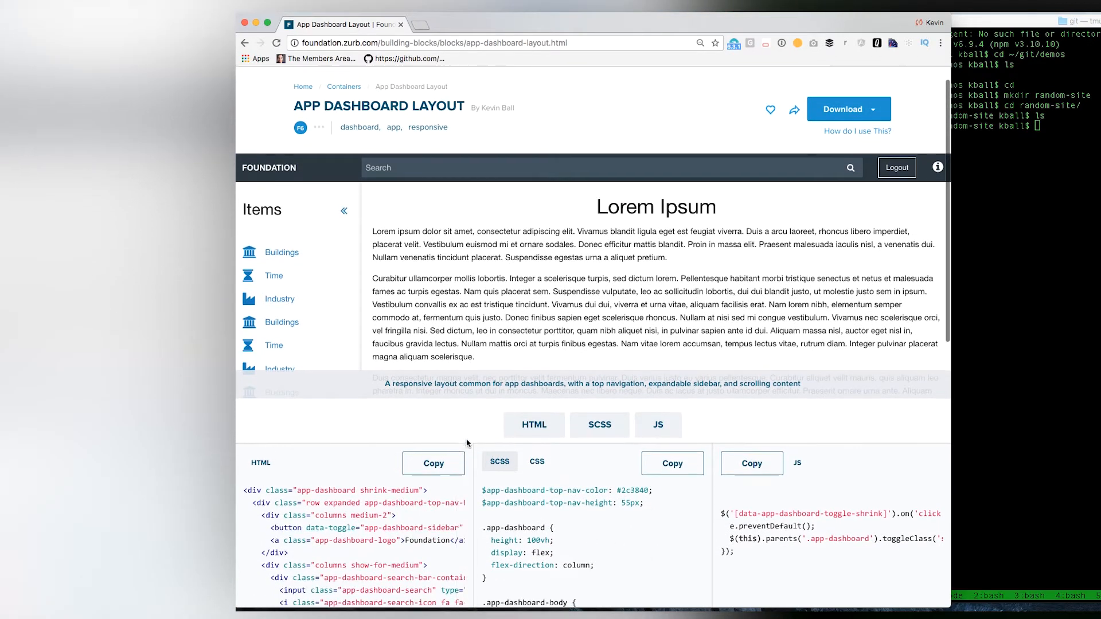
pyautogui.scroll(-3)
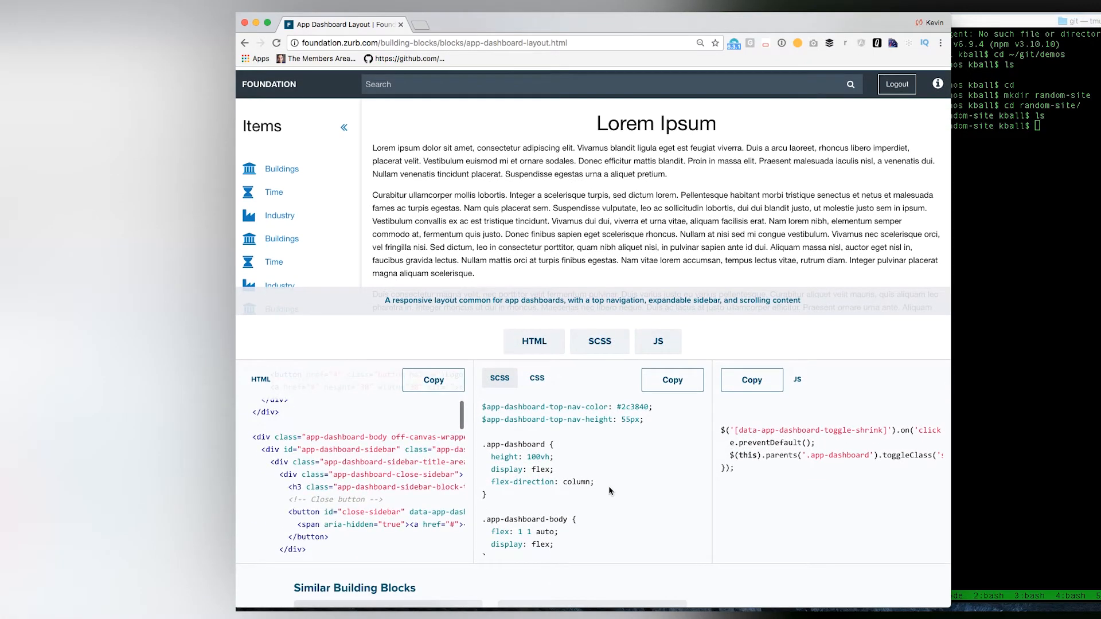
pyautogui.scroll(-3)
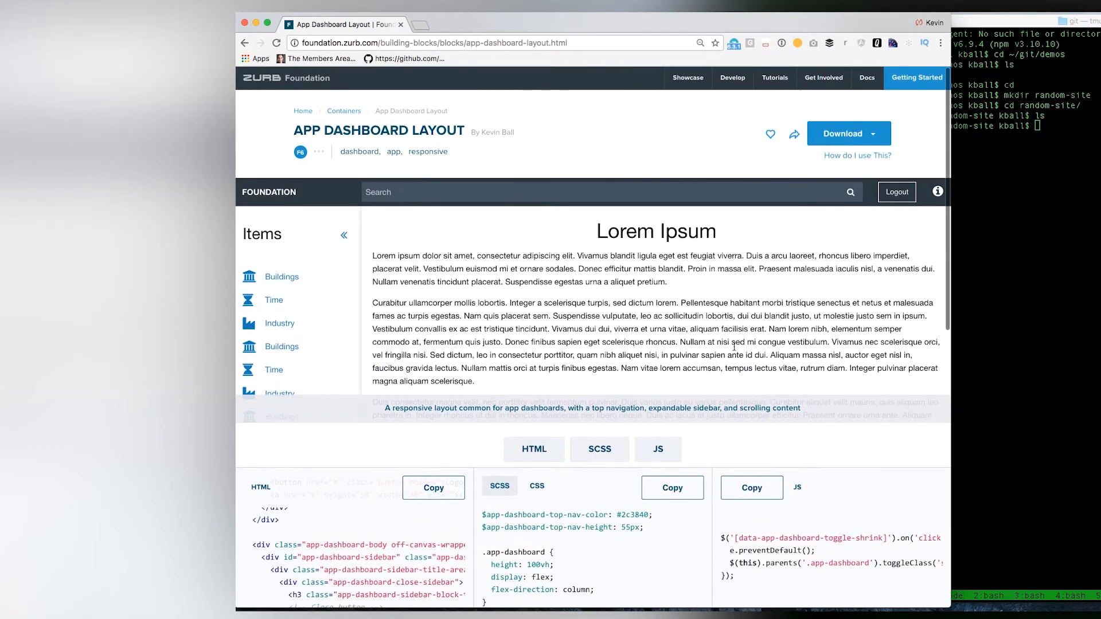
pyautogui.scroll(-3)
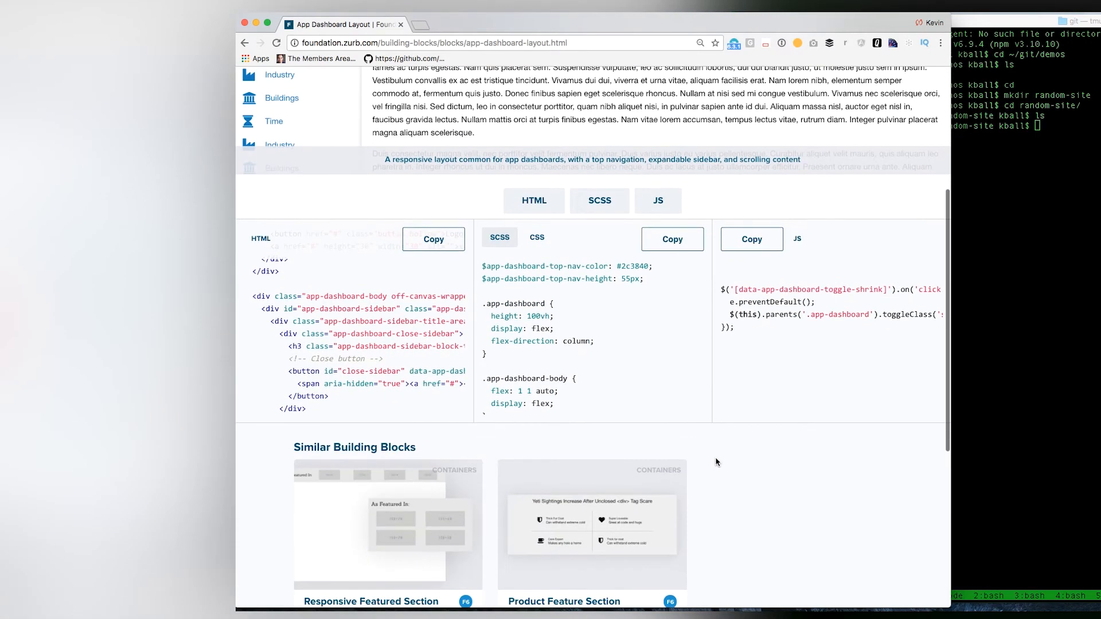
pyautogui.click(433, 239)
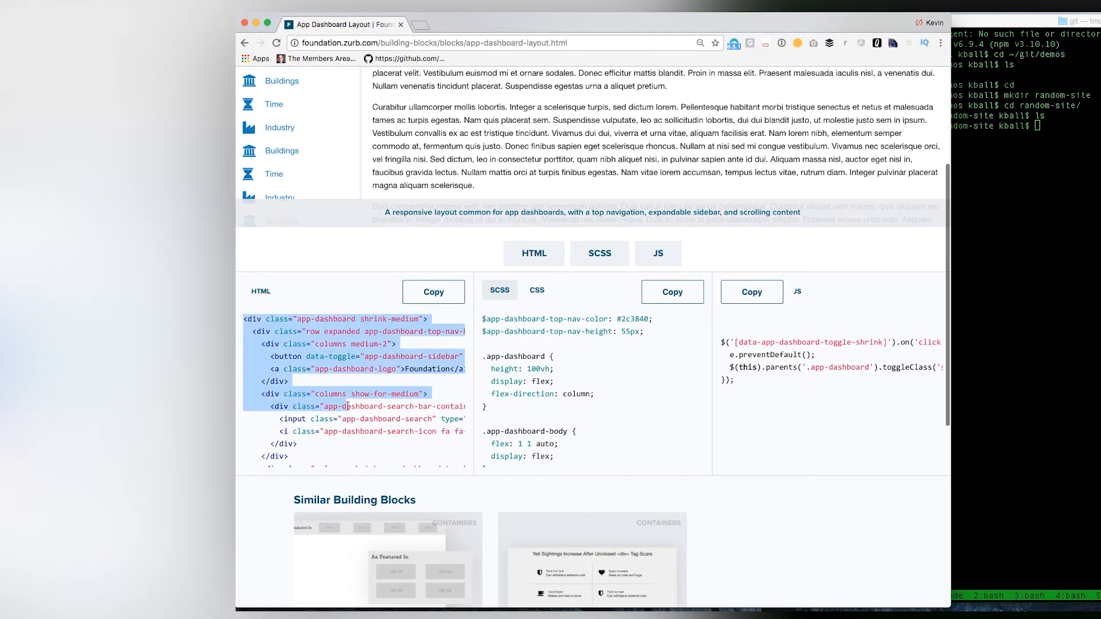
pyautogui.click(432, 292)
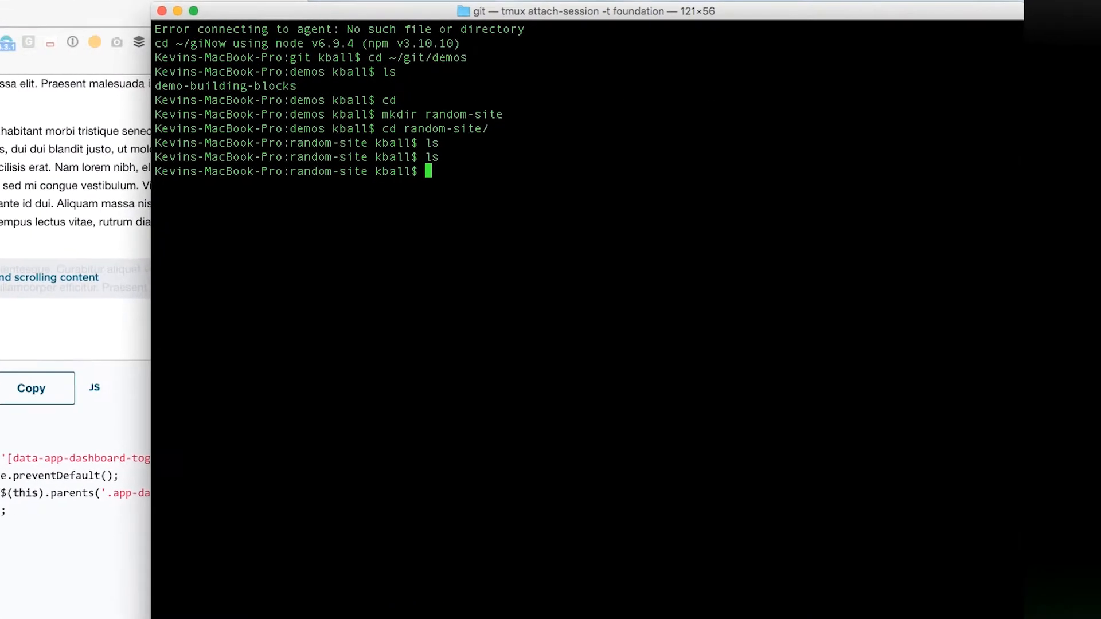
# - Create a new file 'my-html-s' in vim within the random-site folder
pyautogui.write('vi')
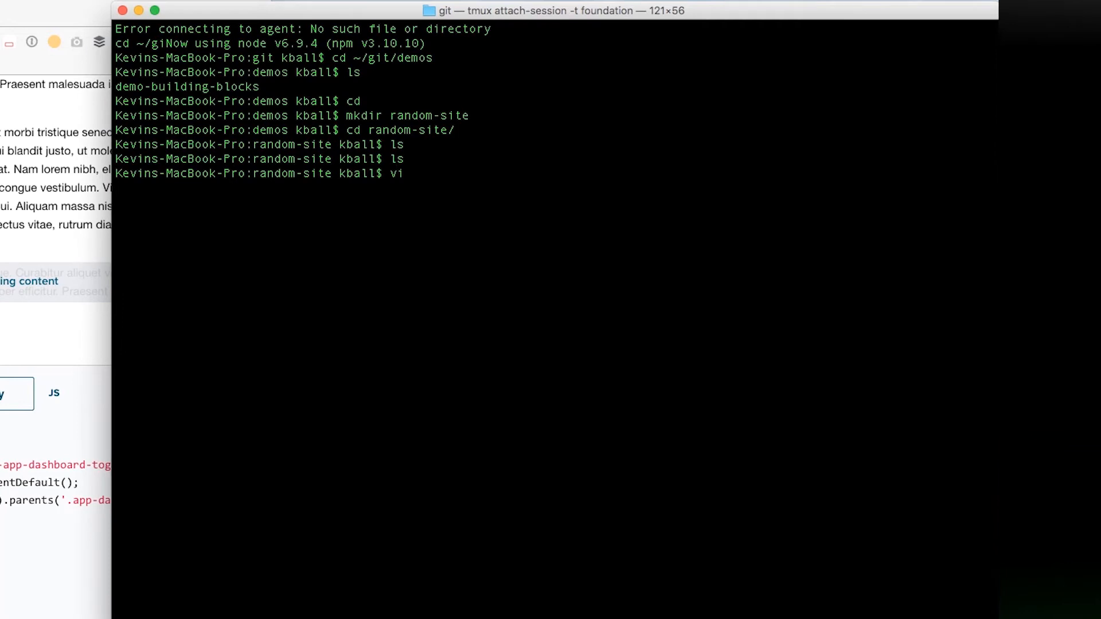
pyautogui.write('my-html-s')
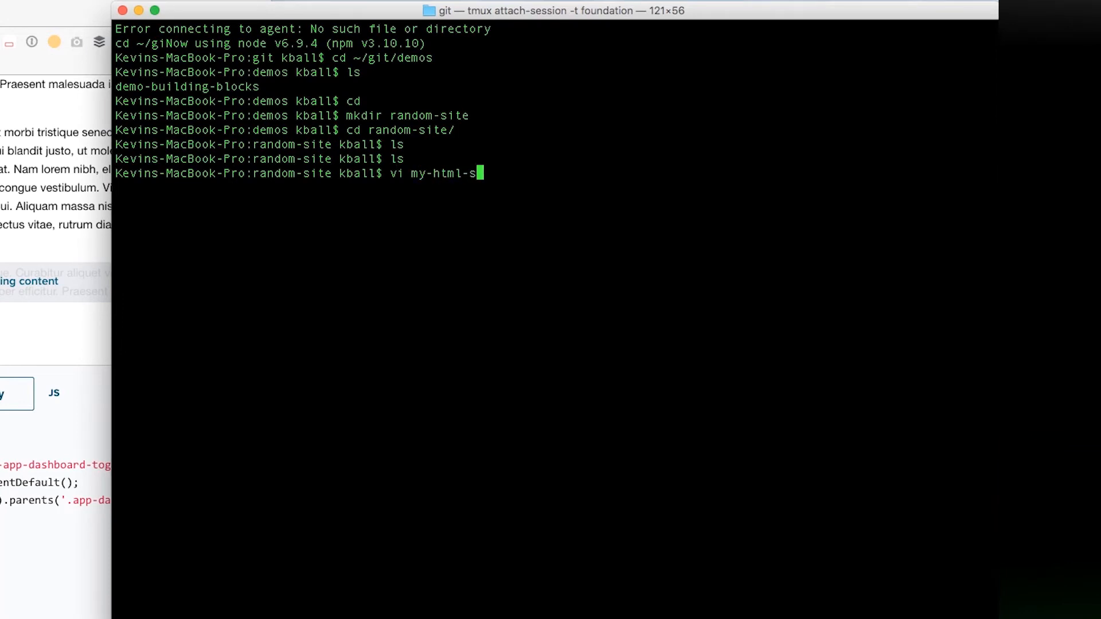
pyautogui.press('Enter')
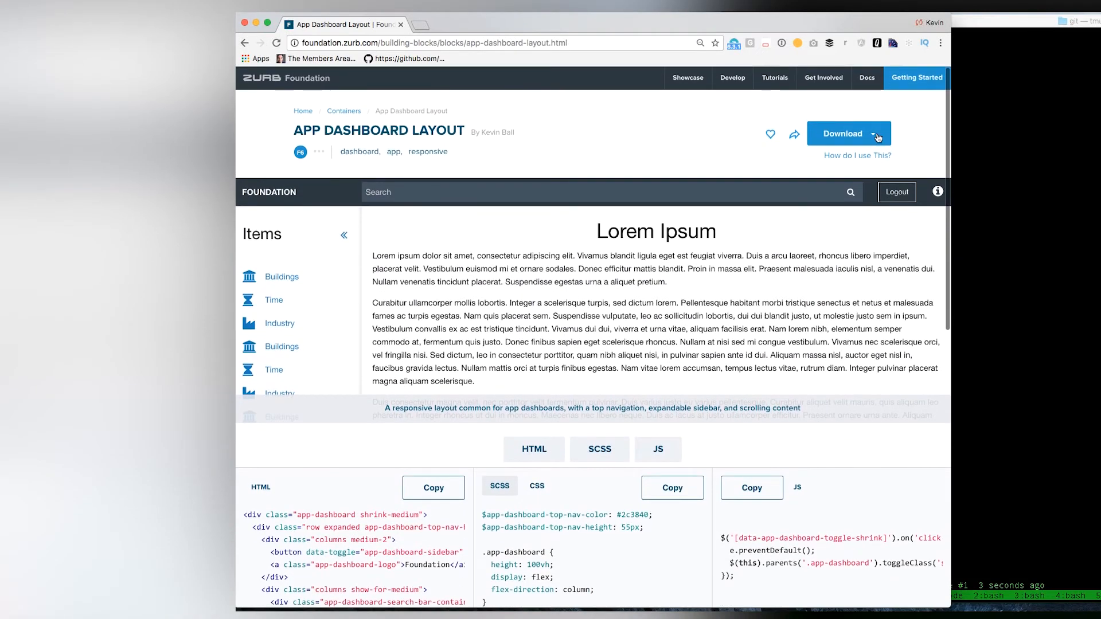
# - Download the App Dashboard Layout block as a zip from the Download menu
pyautogui.click(873, 133)
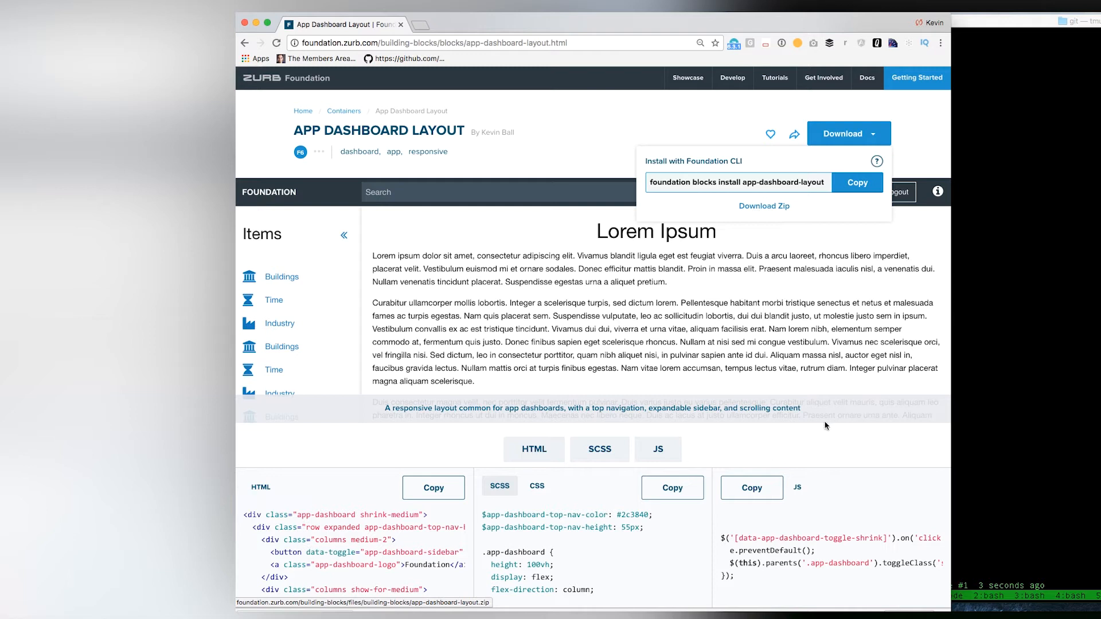
pyautogui.click(763, 206)
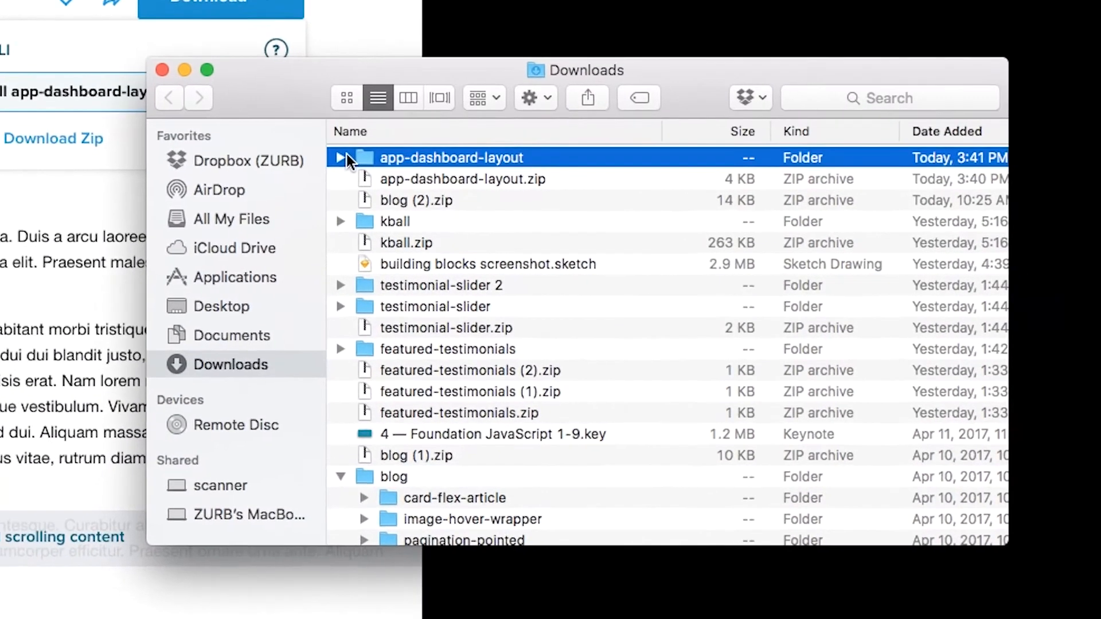
# - Expand the app-dashboard-layout folder, select its .scss file, and close Downloads
pyautogui.click(344, 157)
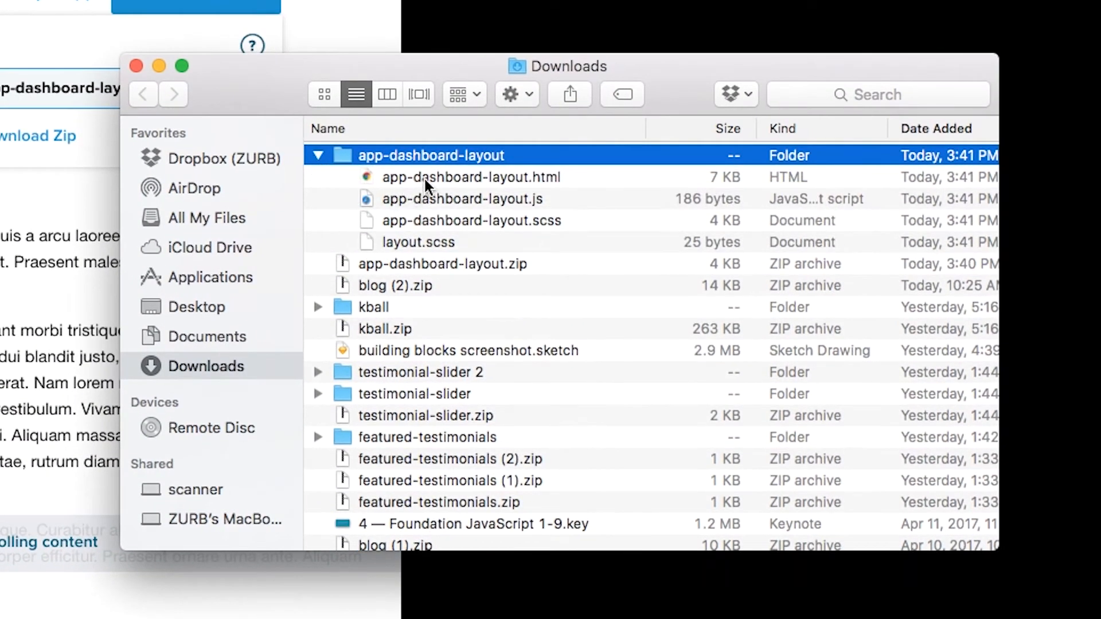
pyautogui.click(472, 219)
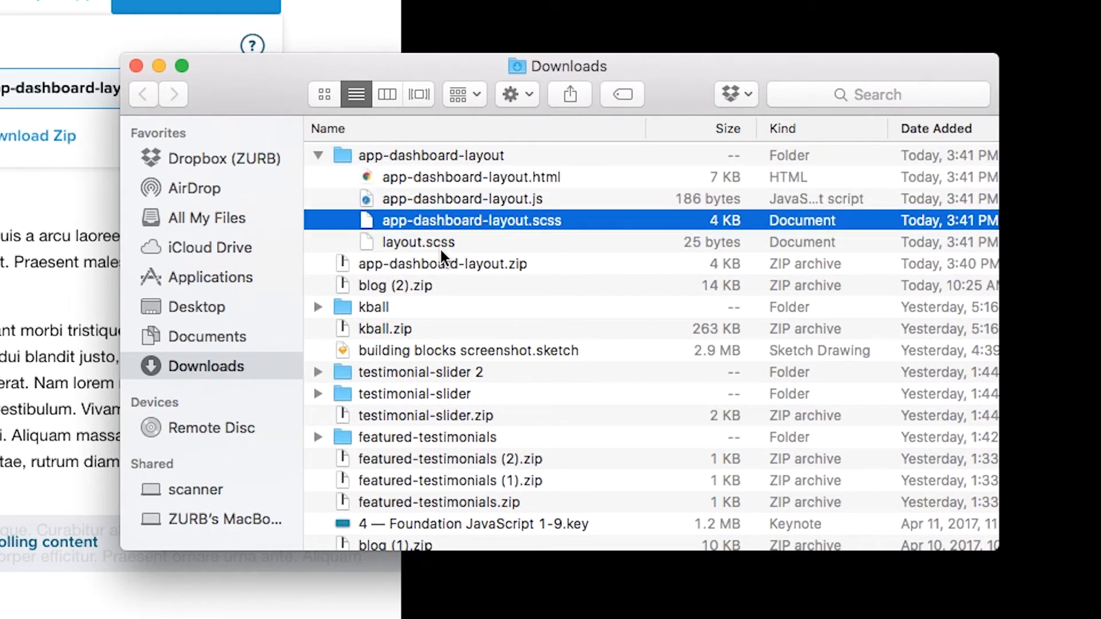
pyautogui.moveTo(137, 66)
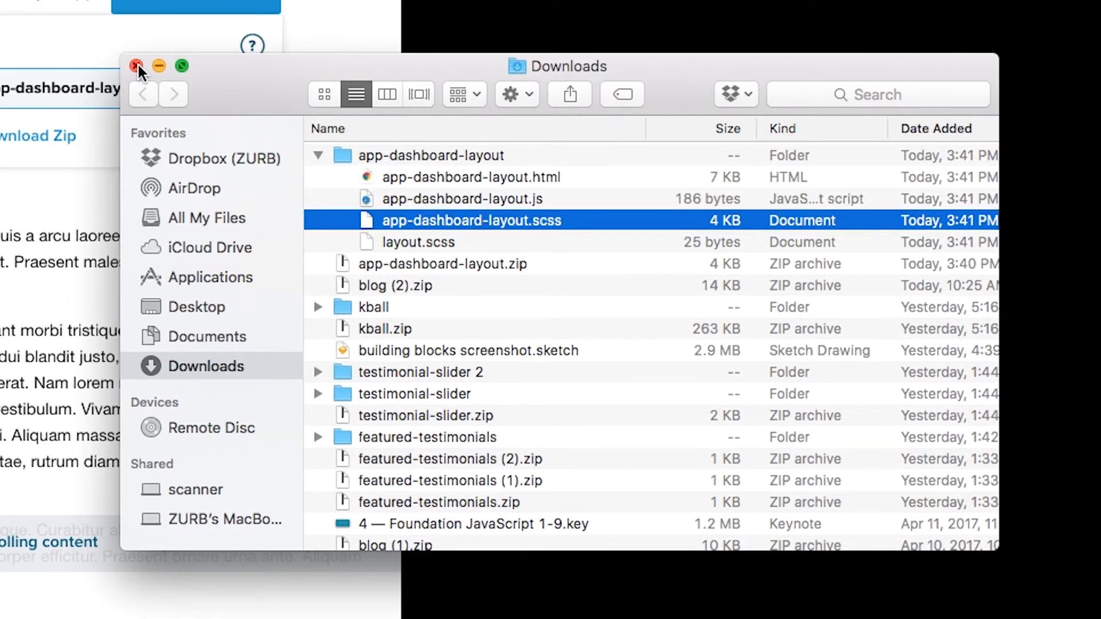
pyautogui.click(135, 65)
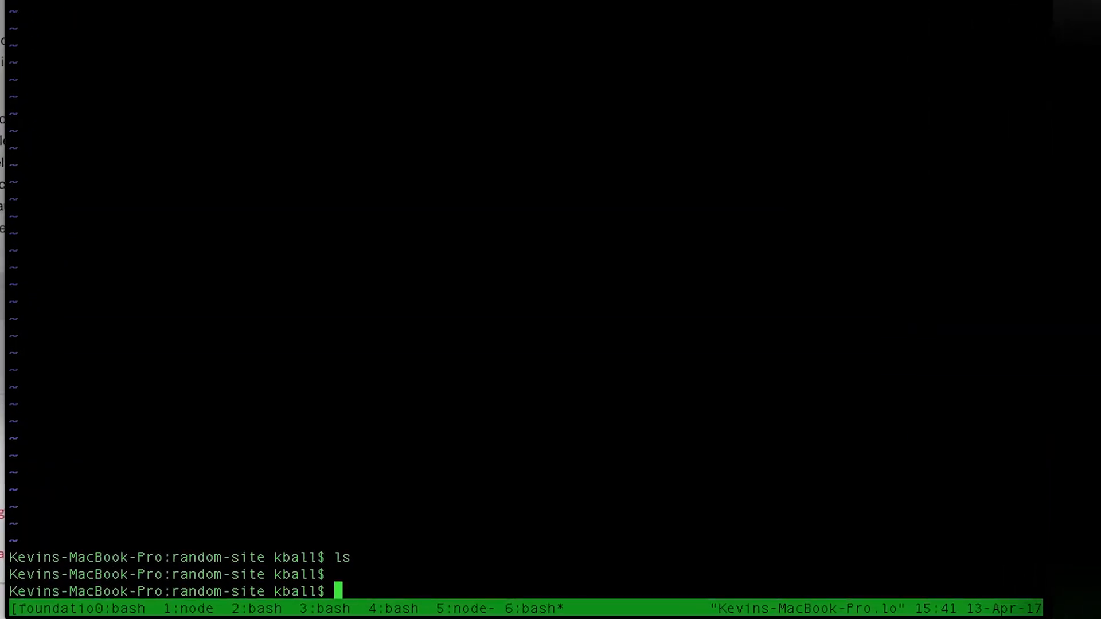
# - Install foundation-cli version 2.2.0 globally with npm install -g
pyautogui.write('npm in')
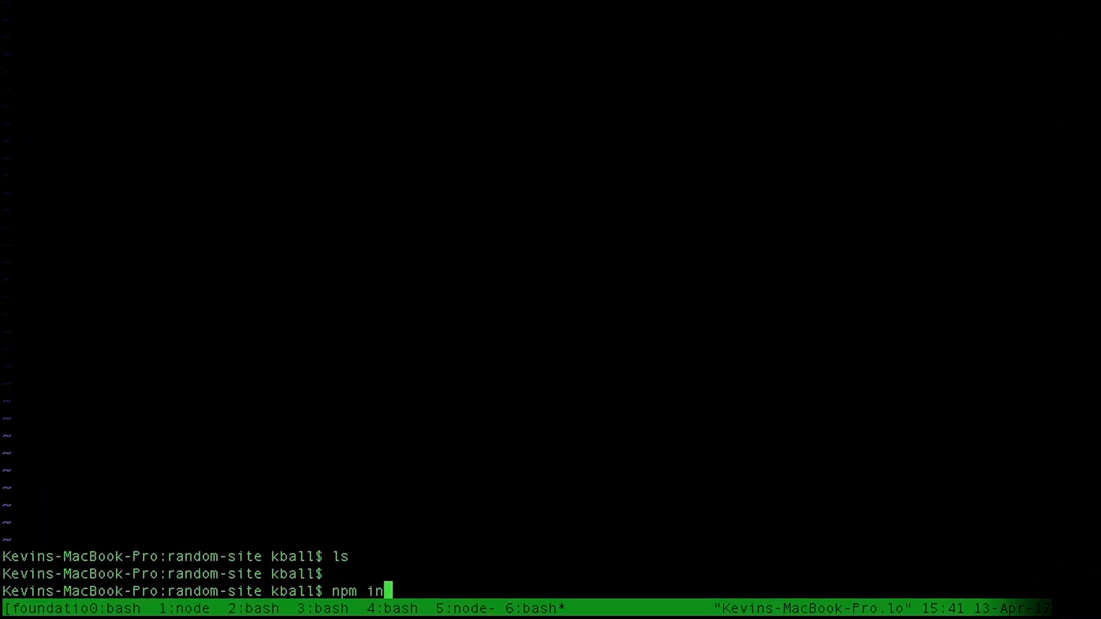
pyautogui.write('stall -g founct')
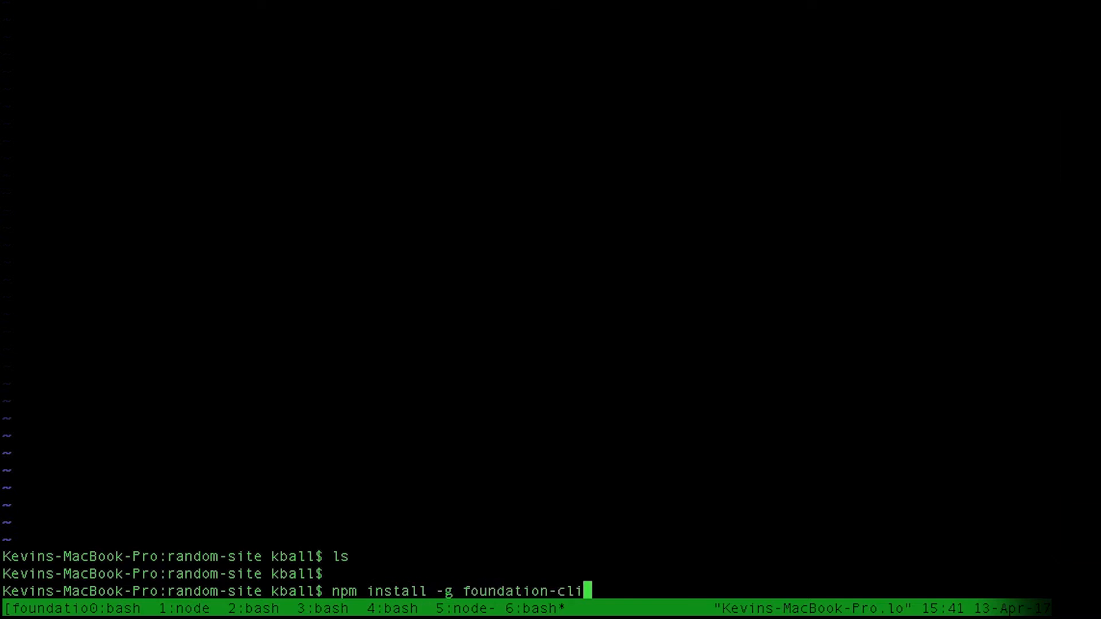
pyautogui.write('@v')
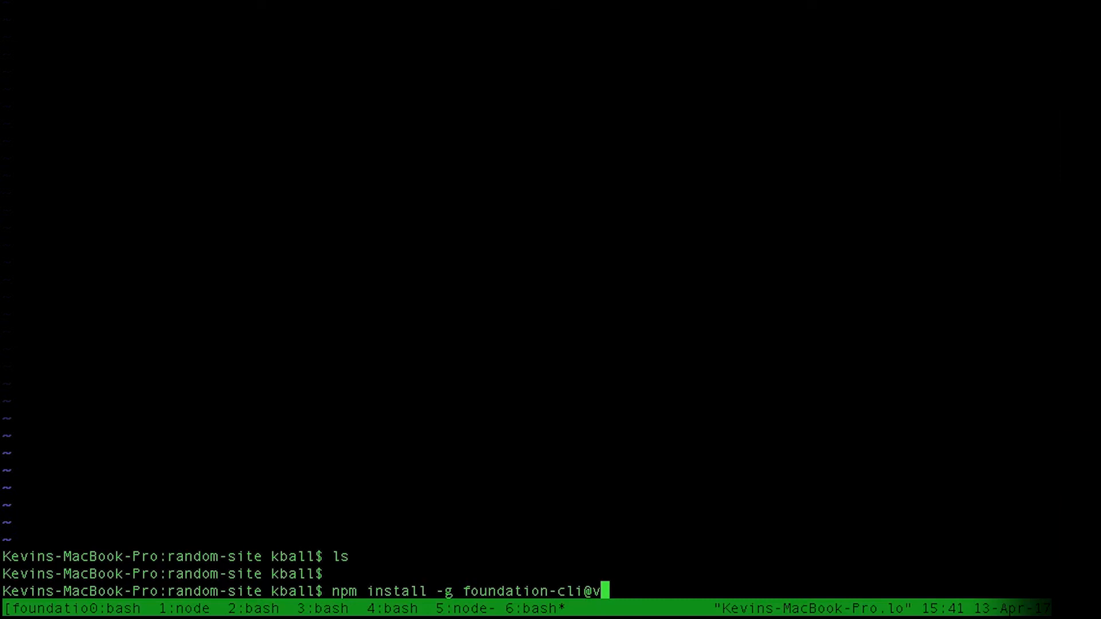
pyautogui.write('2.20')
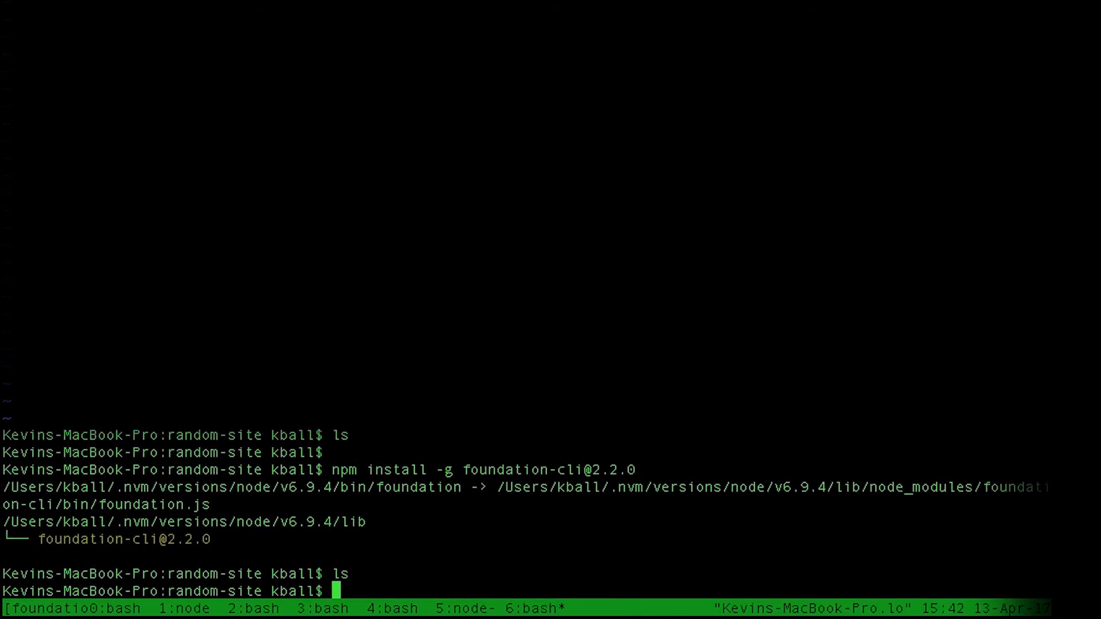
# - Fetch app-dashboard-layout with the Foundation CLI, unzip it, list files, then remove the zip
pyautogui.write('foundation blocks install app-dashboard-layout')
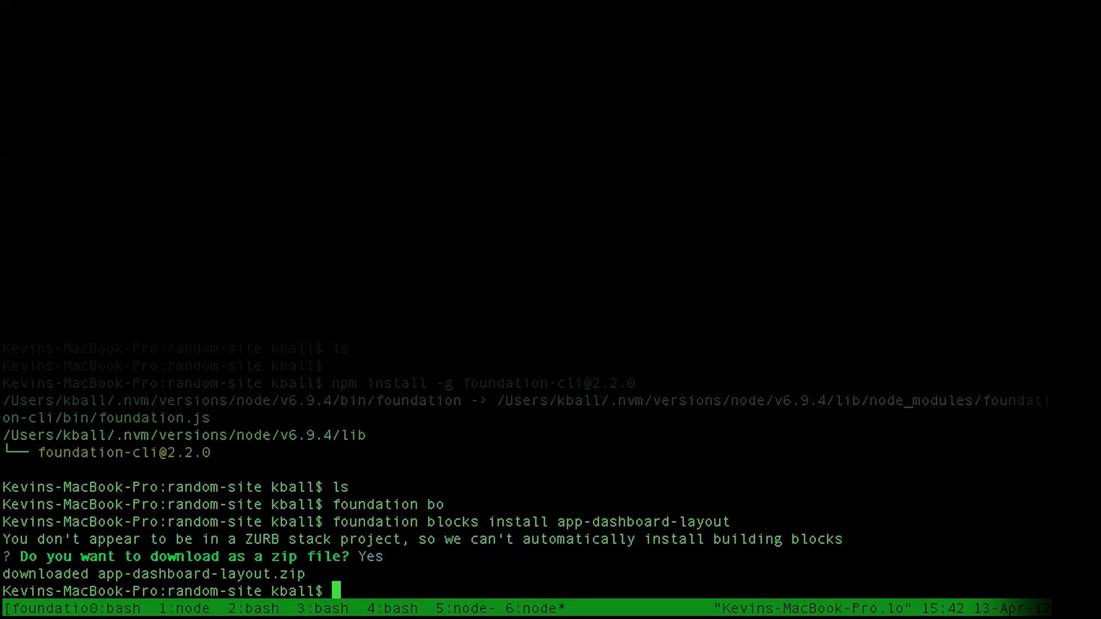
pyautogui.write('ls')
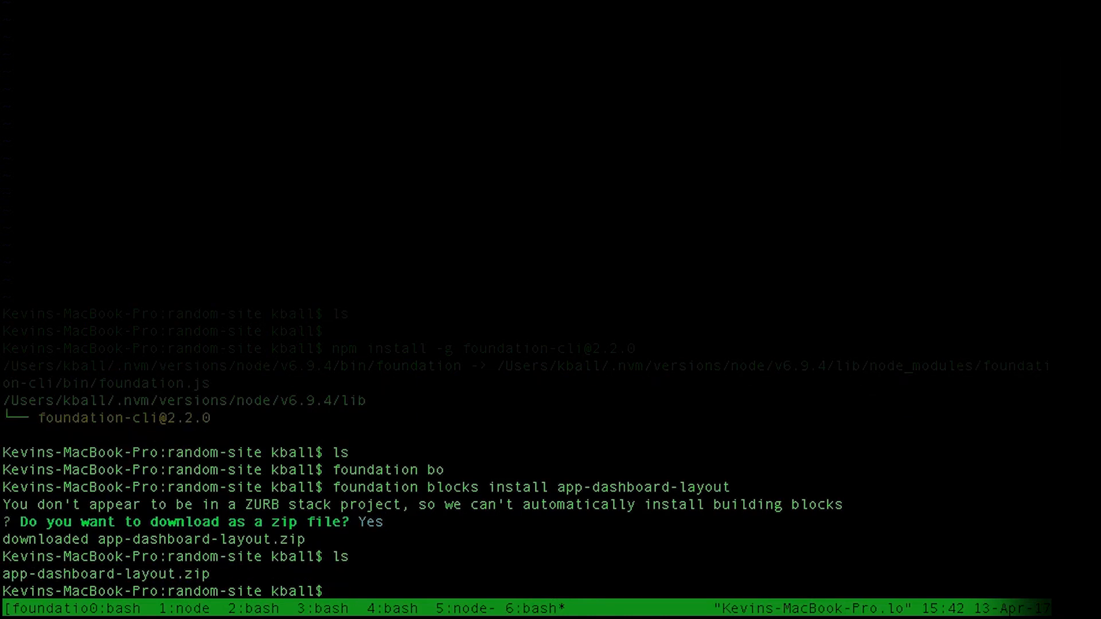
pyautogui.write('unzip app-dashboard-layout.zip')
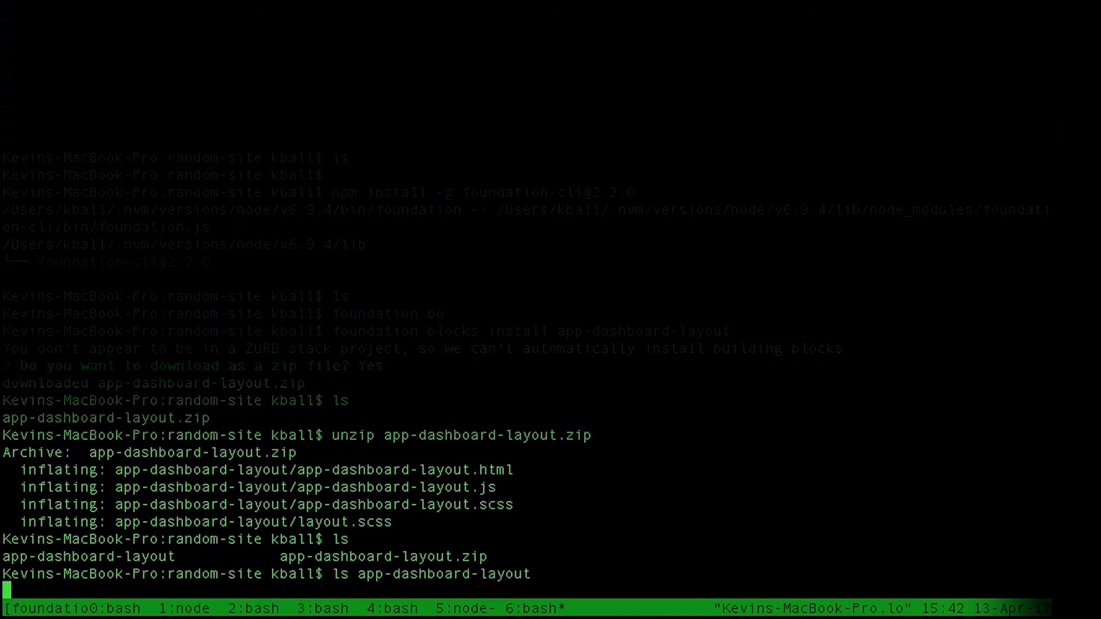
pyautogui.write('rm -r app-dashboard-layout*')
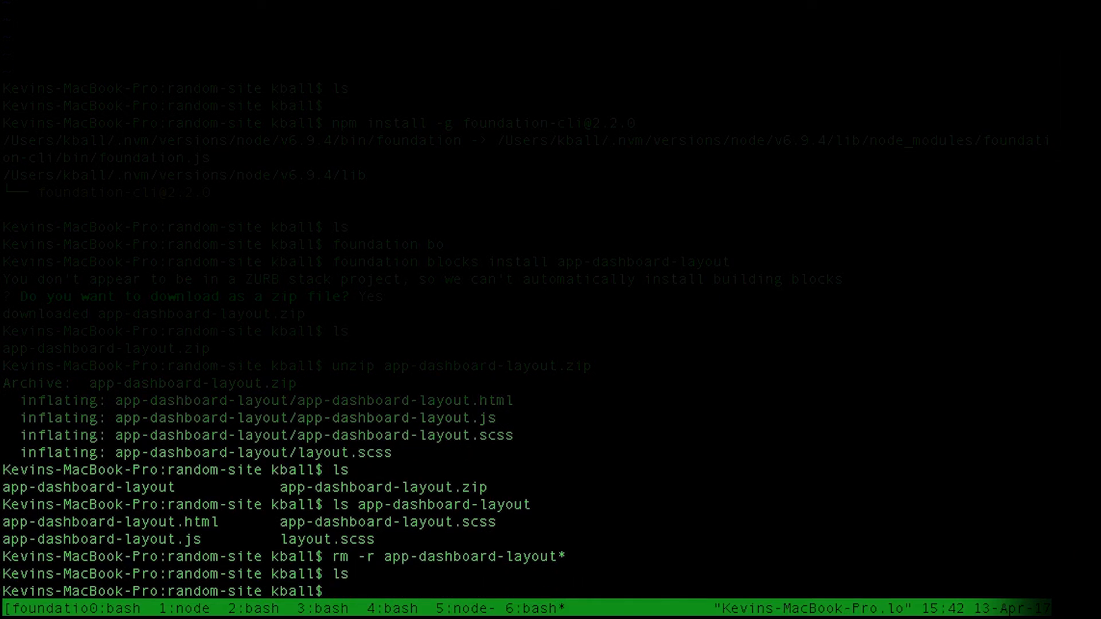
# - Enter demo-building-blocks and list its root, src, partials, assets and scss folders
pyautogui.write('cd ..')
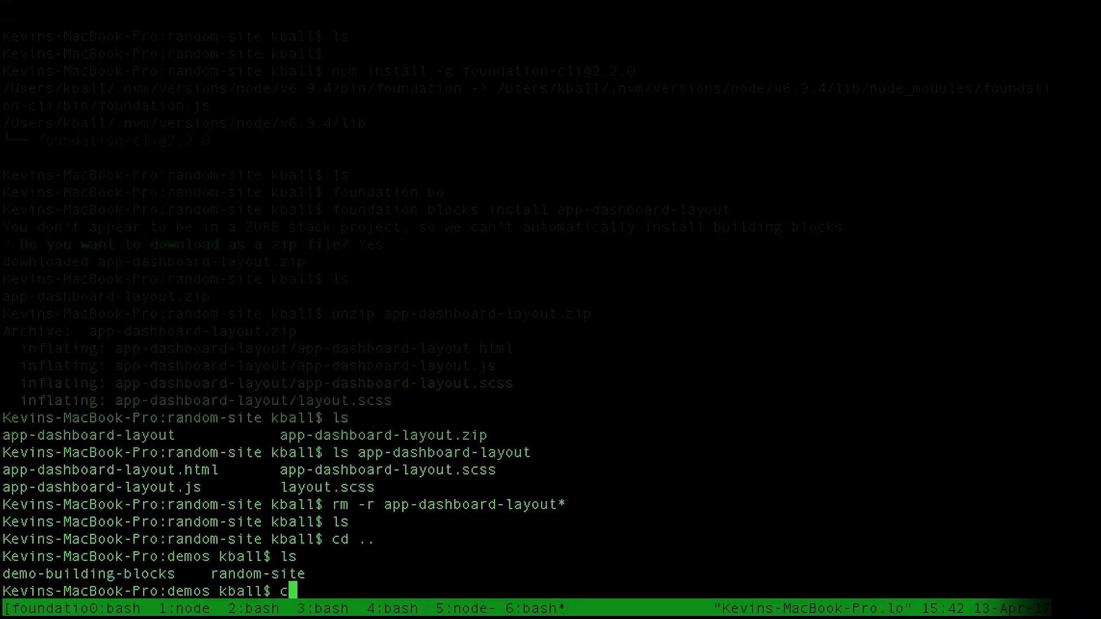
pyautogui.write('cd demo-building-blocks/')
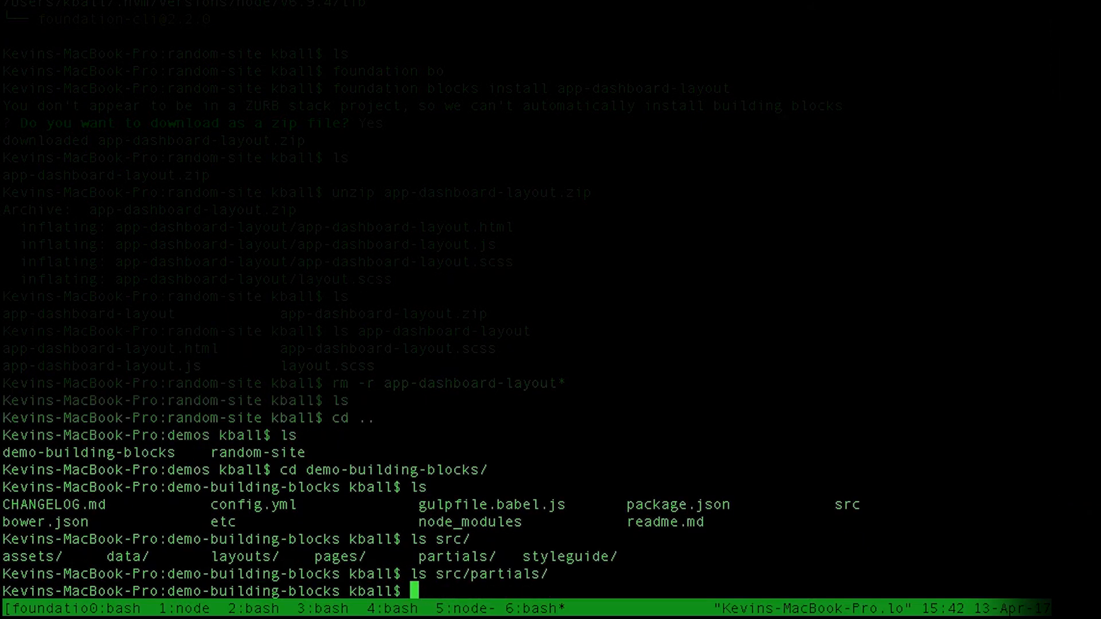
pyautogui.write('ls src/assets/')
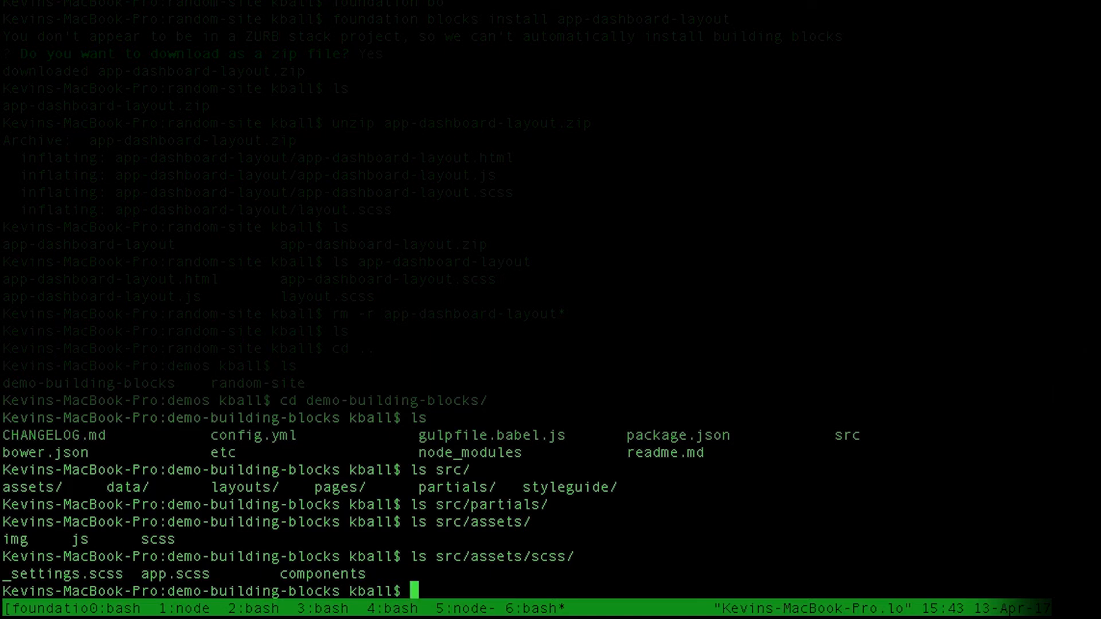
pyautogui.write('foundation blocks install')
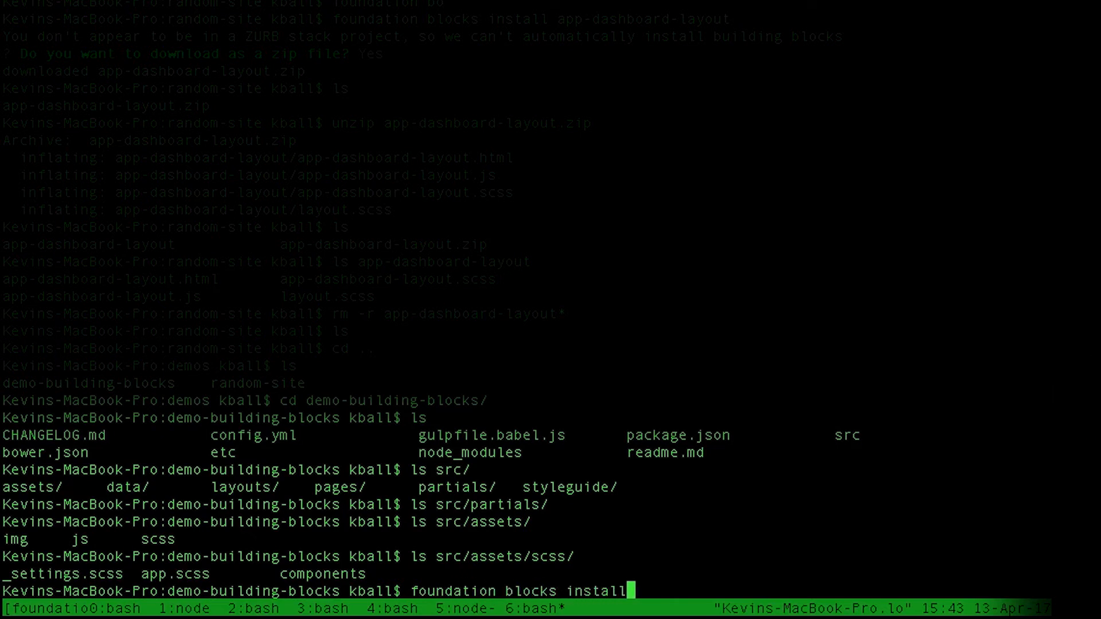
# - Install app-dashboard-layout and list src/partials/building-blocks and the scss components/building-blocks folder
pyautogui.write('app-dashboard-layout')
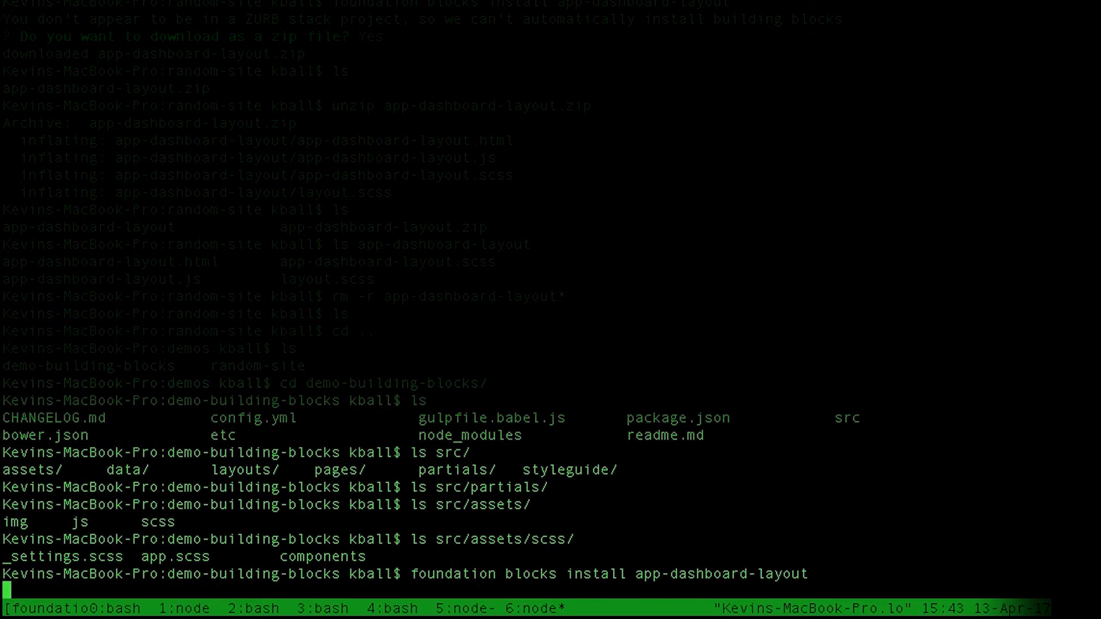
pyautogui.write('git status')
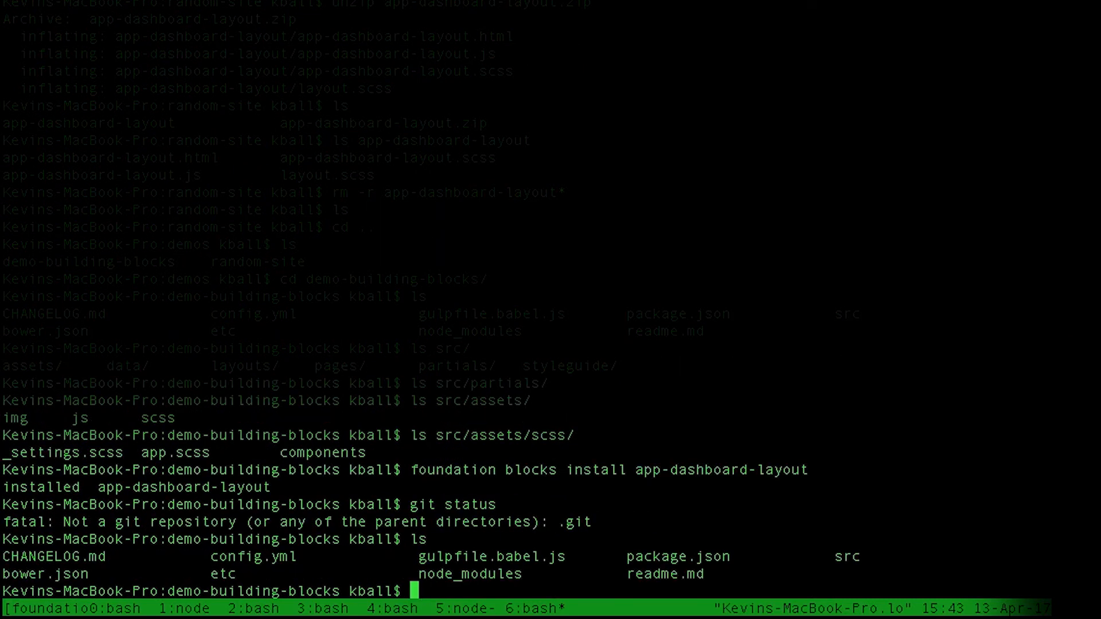
pyautogui.write('ls src/partials/')
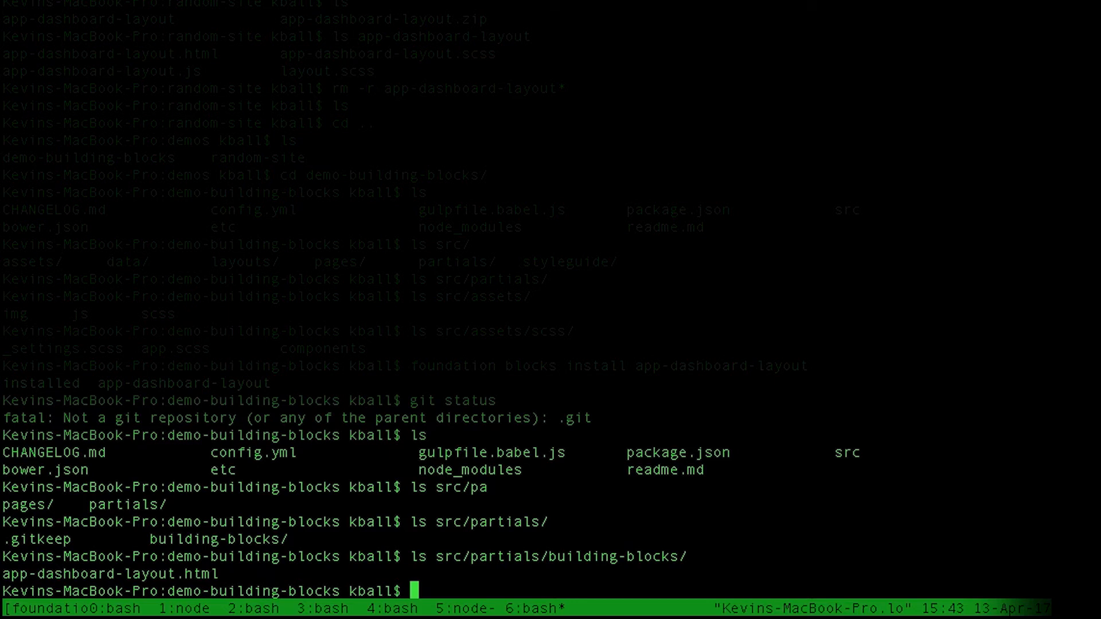
pyautogui.write('ls src/c')
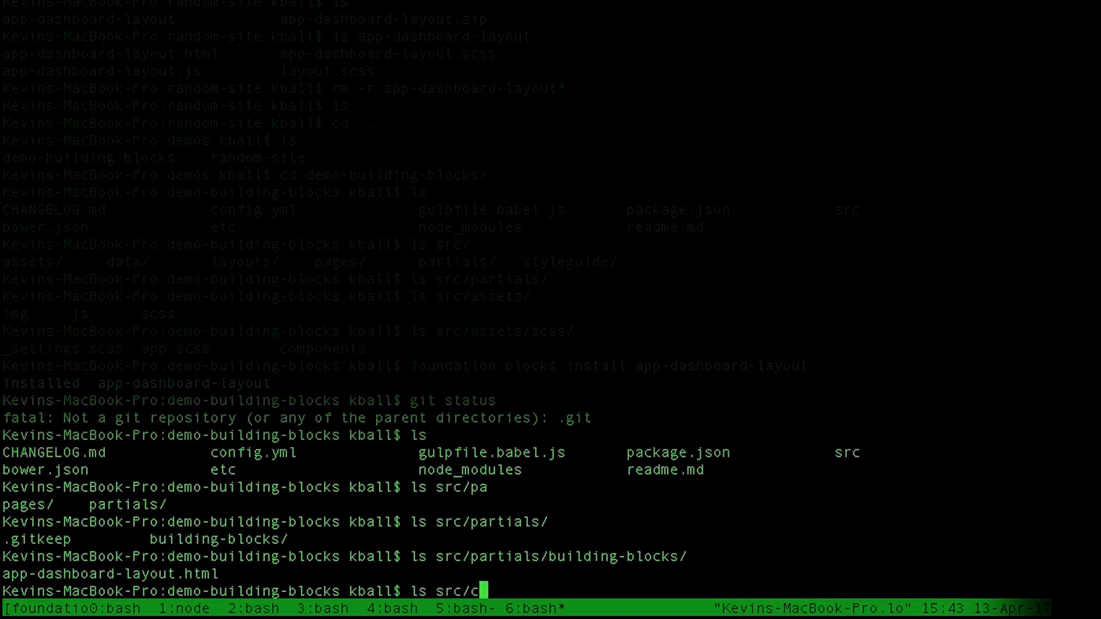
pyautogui.write('assets/scss/components/')
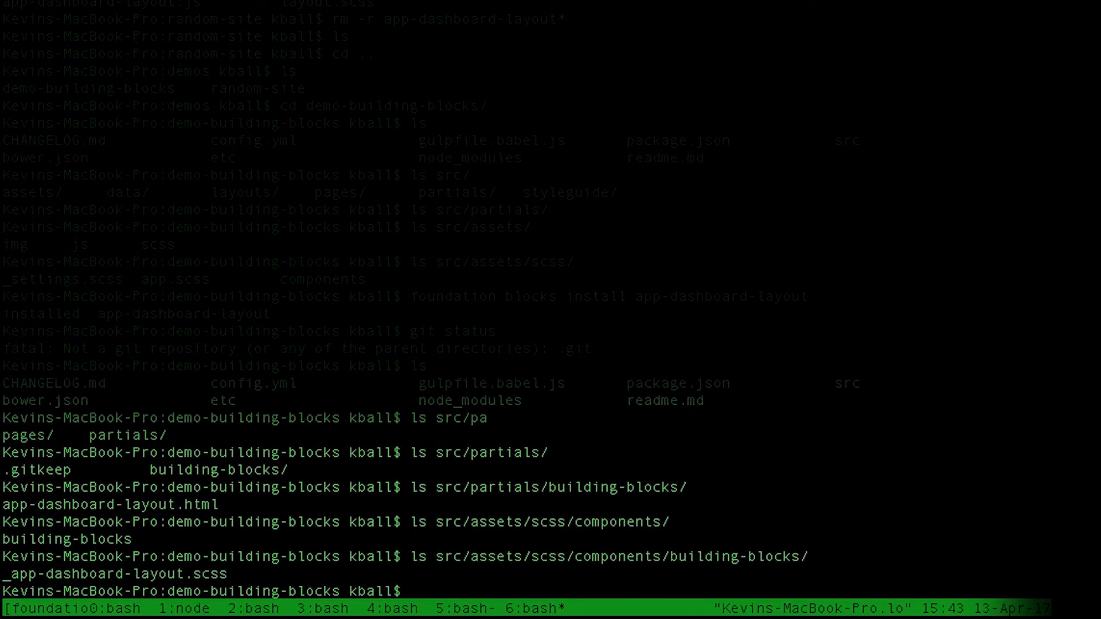
pyautogui.write('vi')
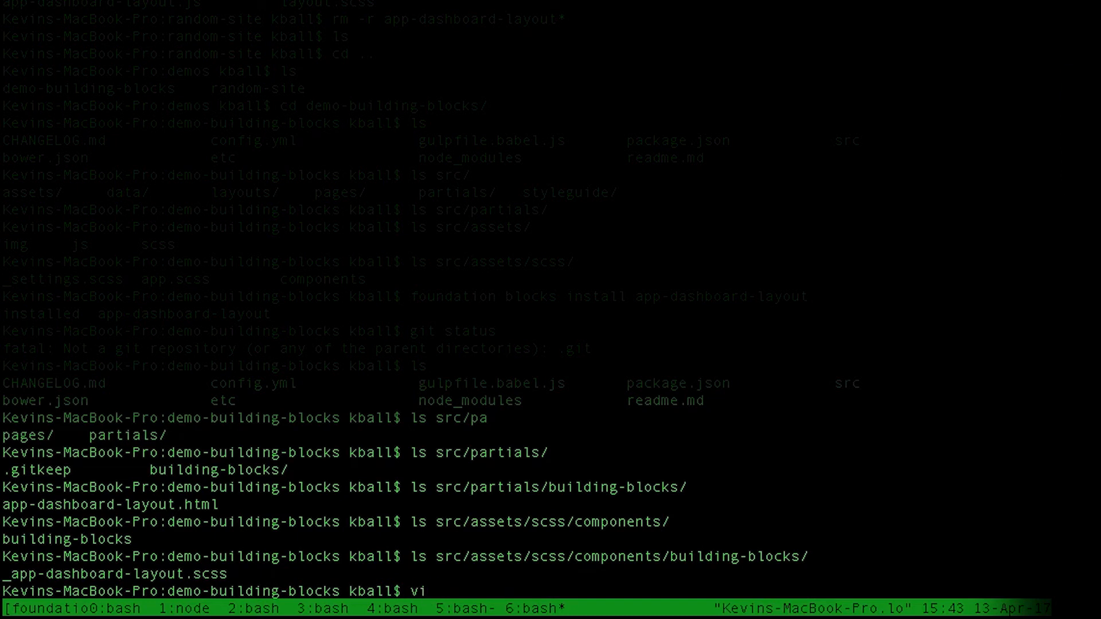
pyautogui.write('src/assets/')
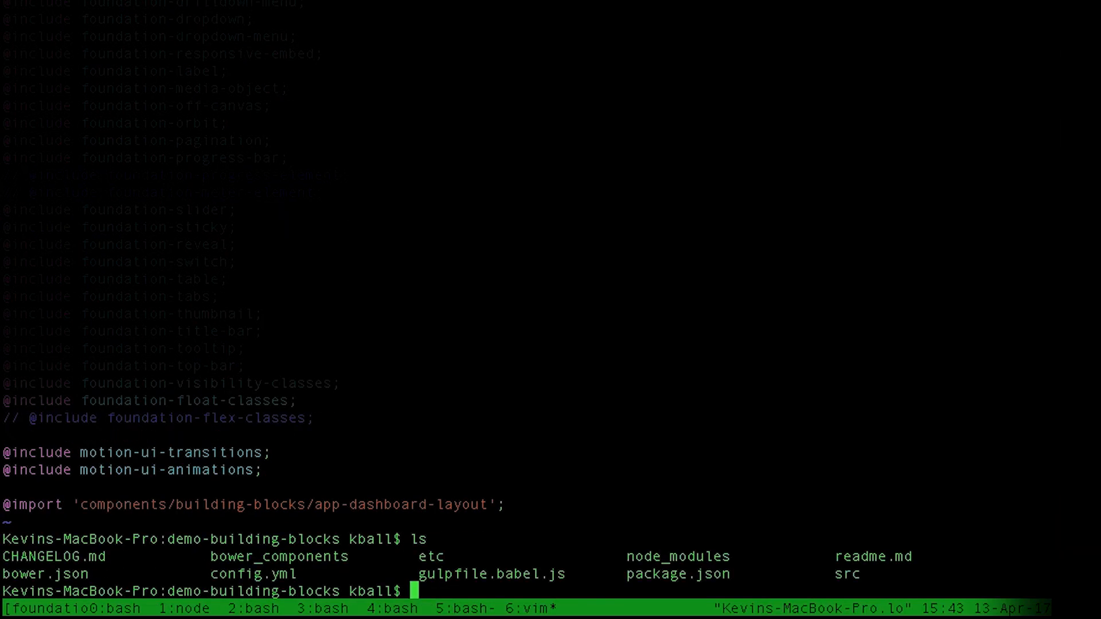
pyautogui.write('vi confi')
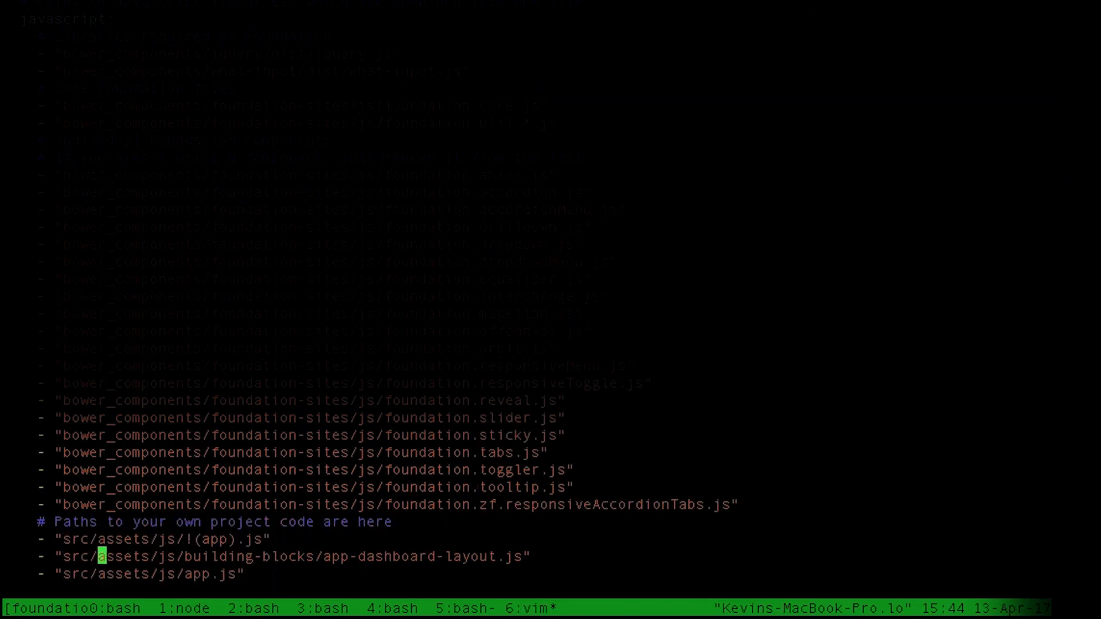
pyautogui.write(':q')
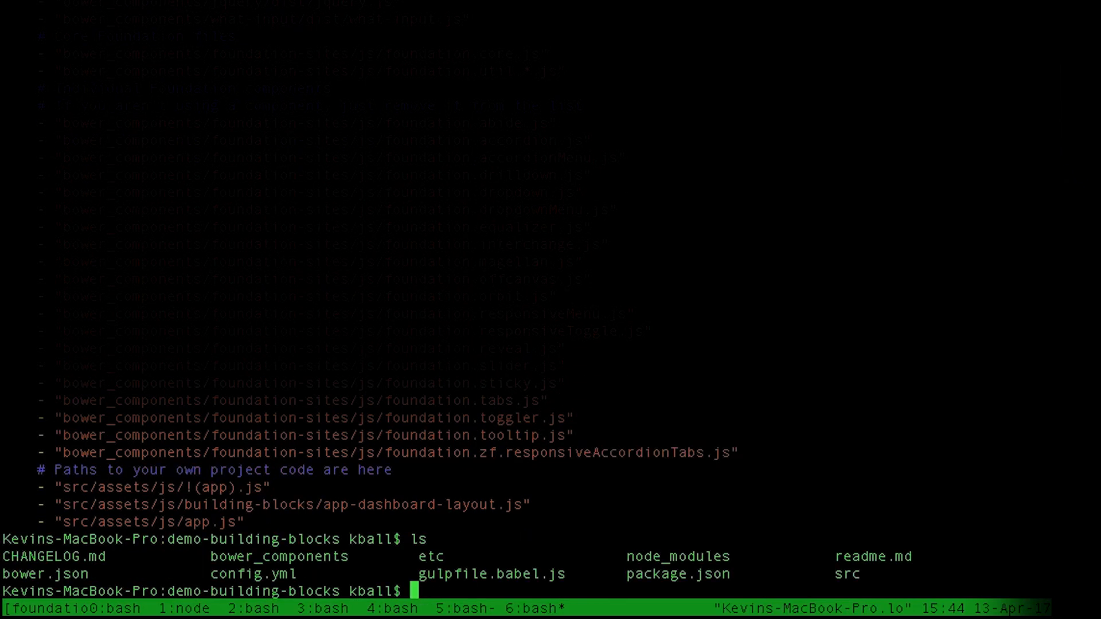
pyautogui.write('vi src/pa')
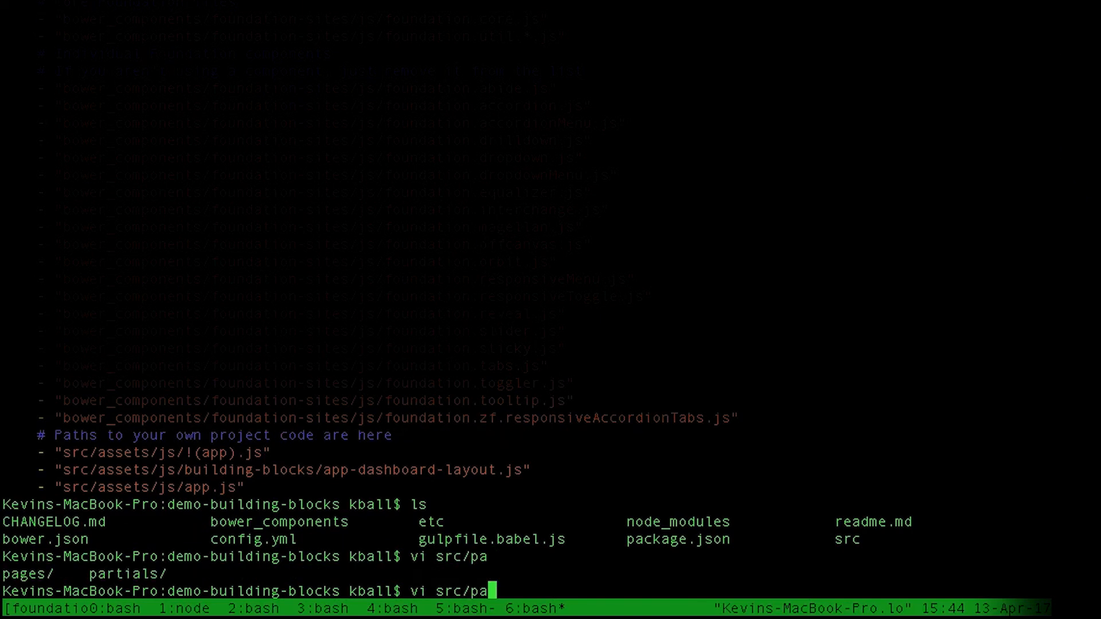
# - Add {{> app-dashboard-layout}} to a src/pages file, then build, serve and stop the project
pyautogui.press('Return')
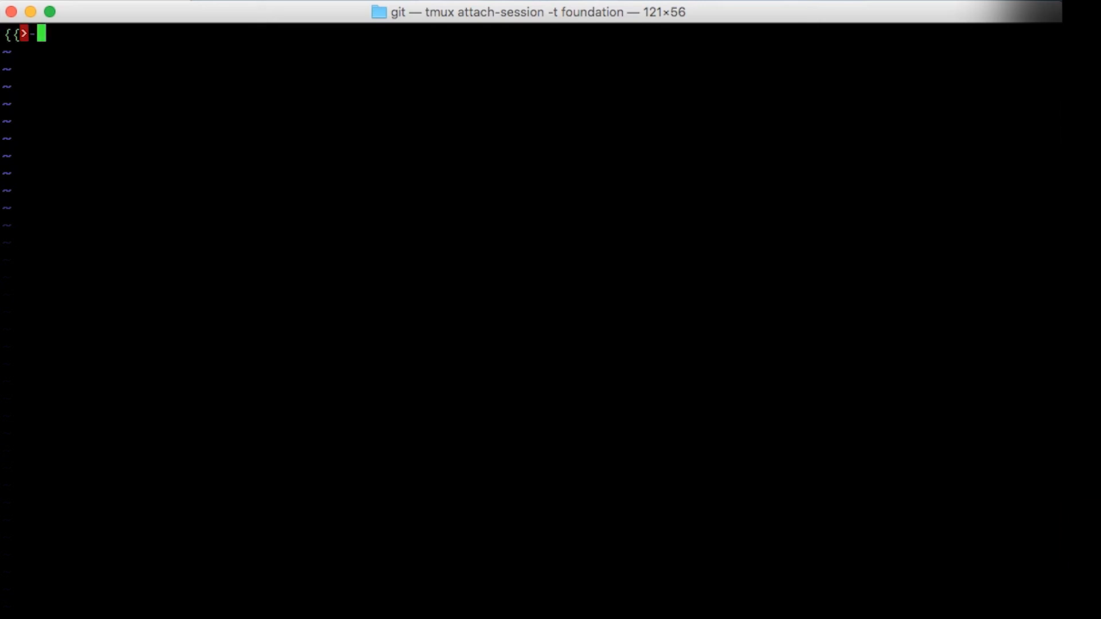
pyautogui.write('app-dashbo')
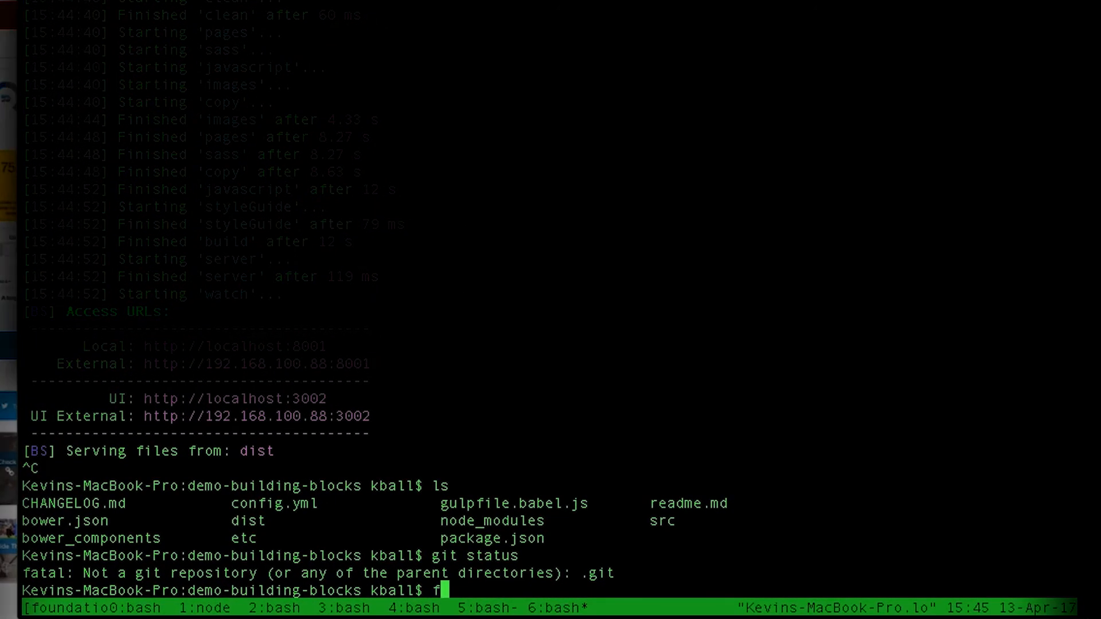
# - Install the dashboard kit and list src/partials/building-blocks to confirm its block partials
pyautogui.write('ound')
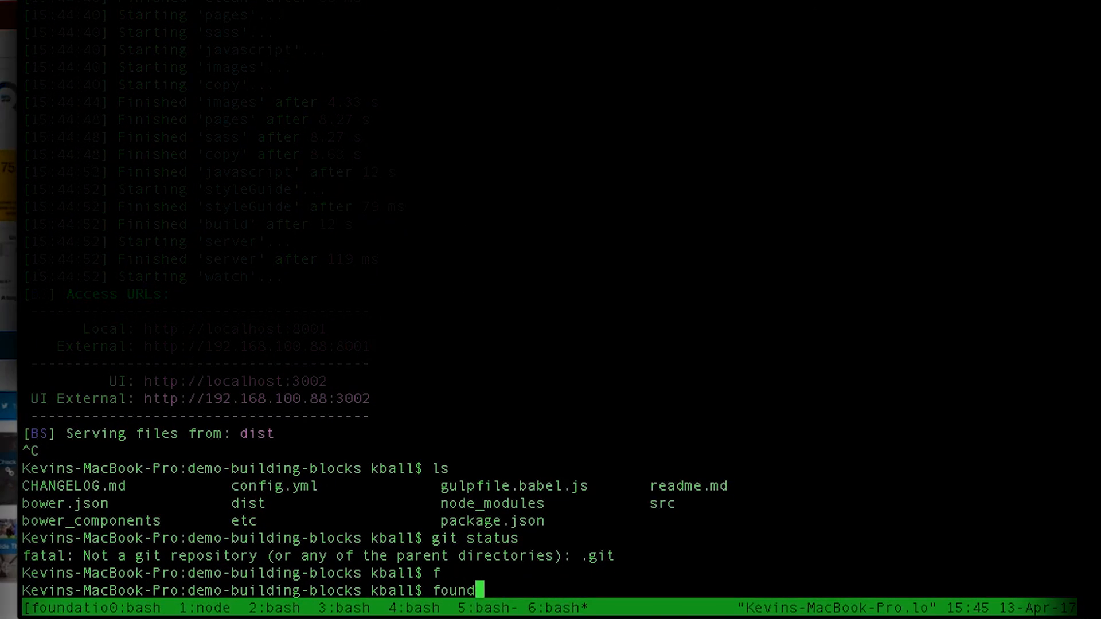
pyautogui.write('oundation kits l')
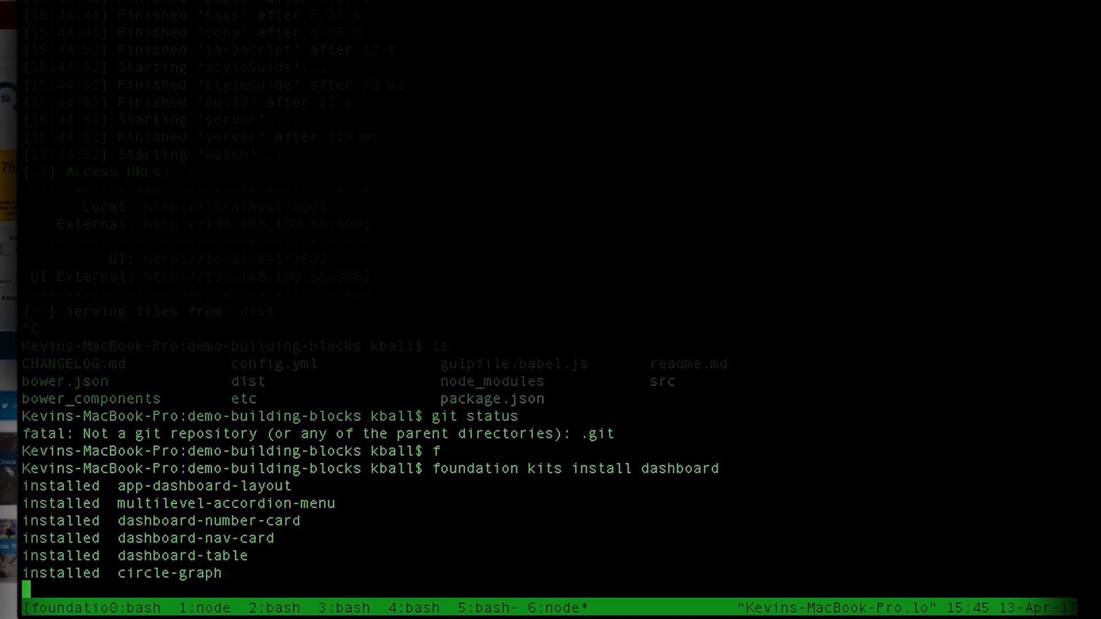
pyautogui.scroll(-3)
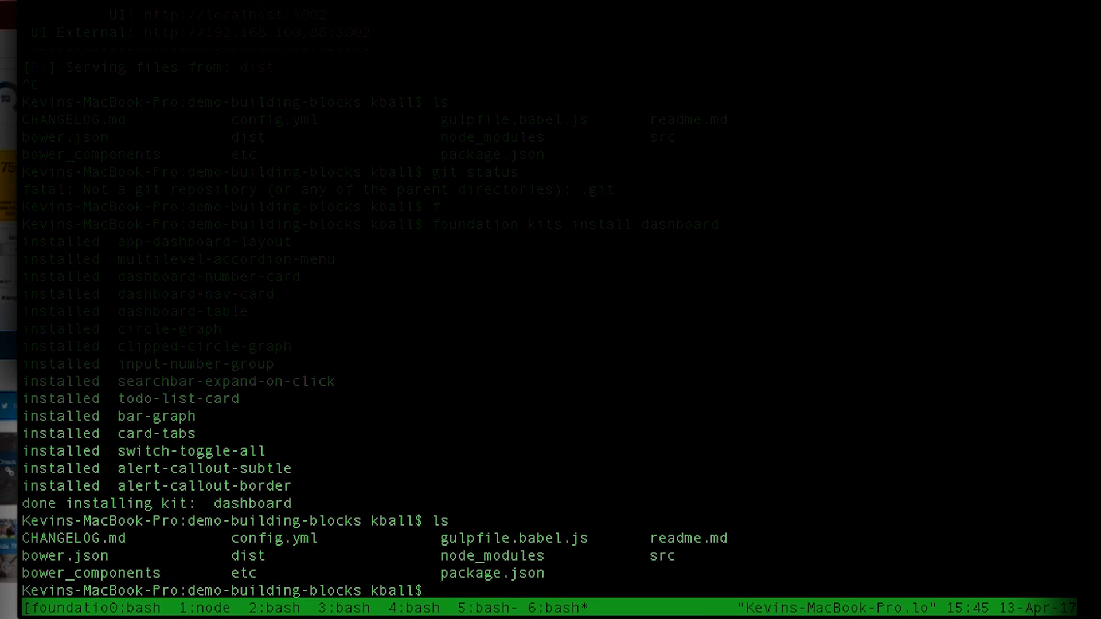
pyautogui.write('ls src/a')
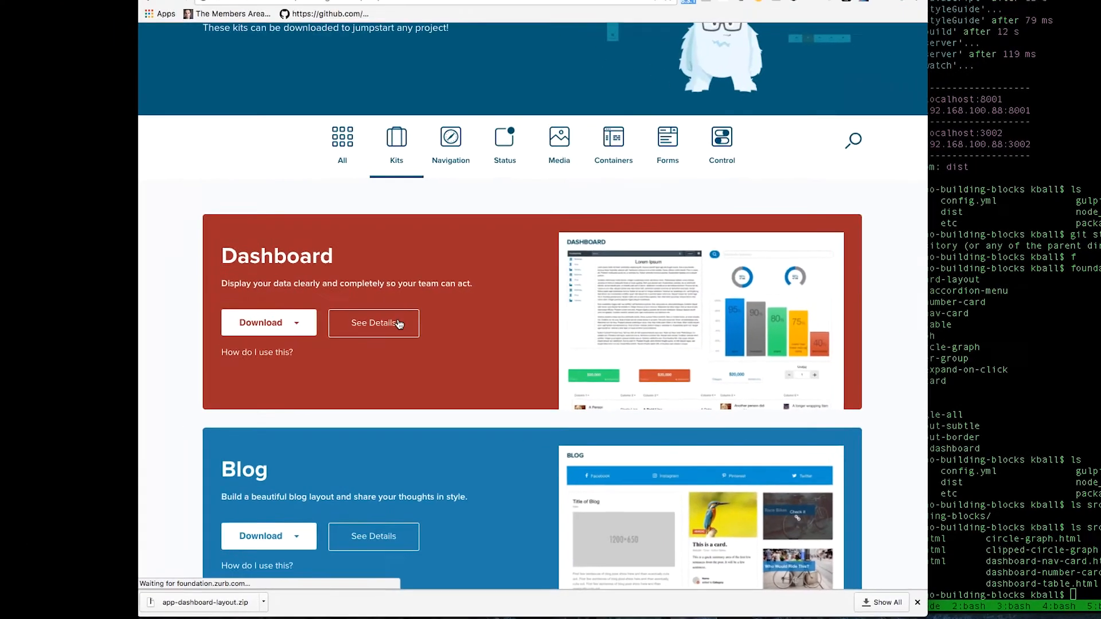
# - View the Dashboard kit's details and scroll through its Building Blocks In This Kit
pyautogui.click(373, 323)
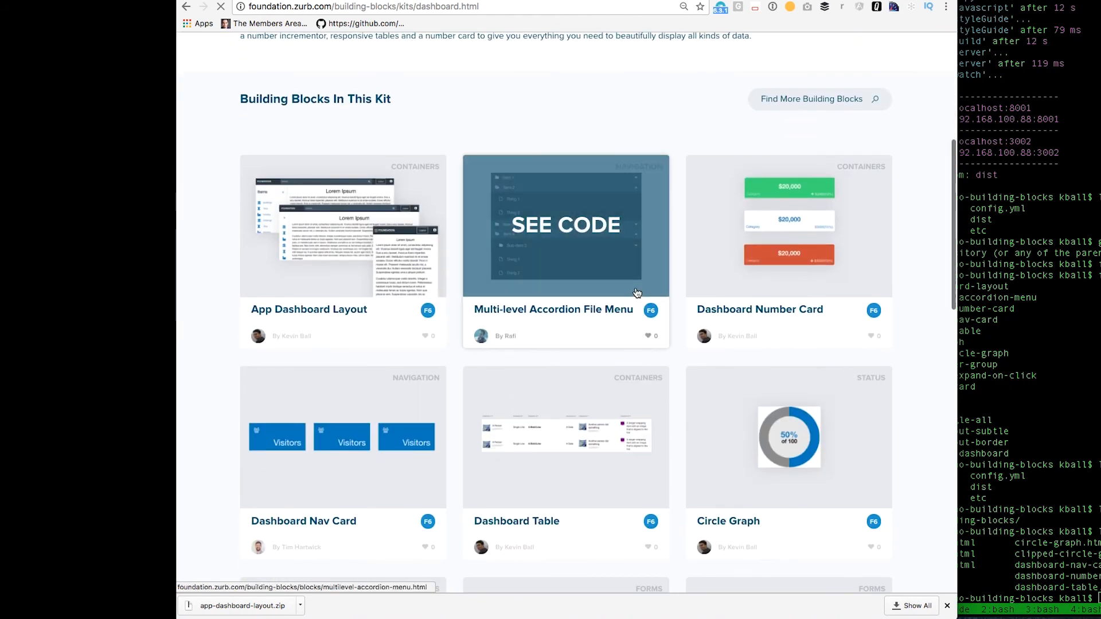
pyautogui.scroll(-3)
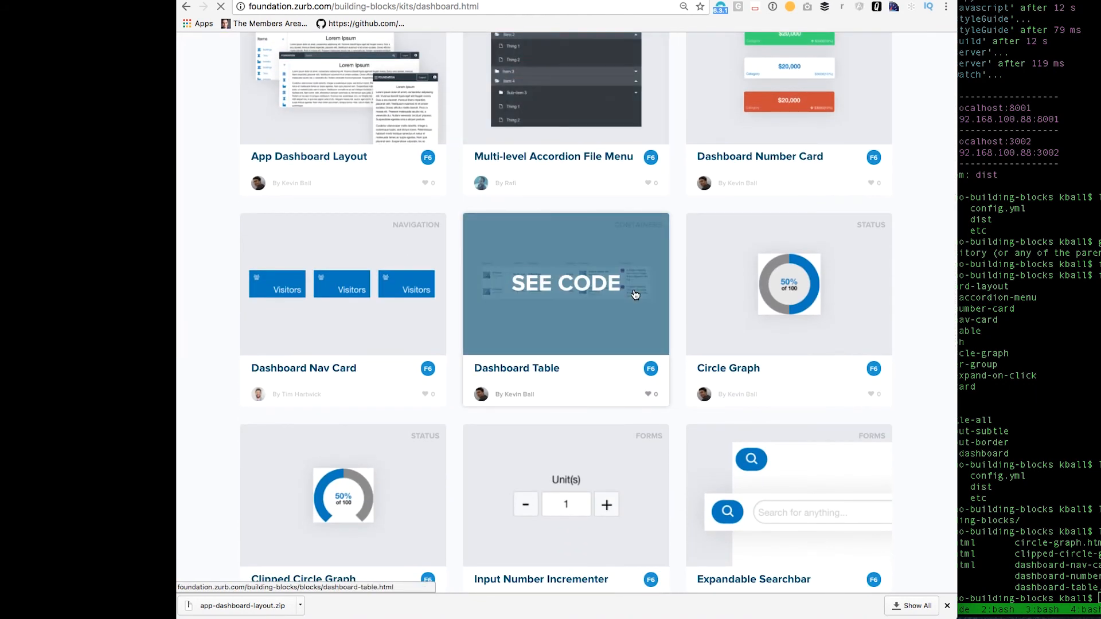
pyautogui.scroll(-3)
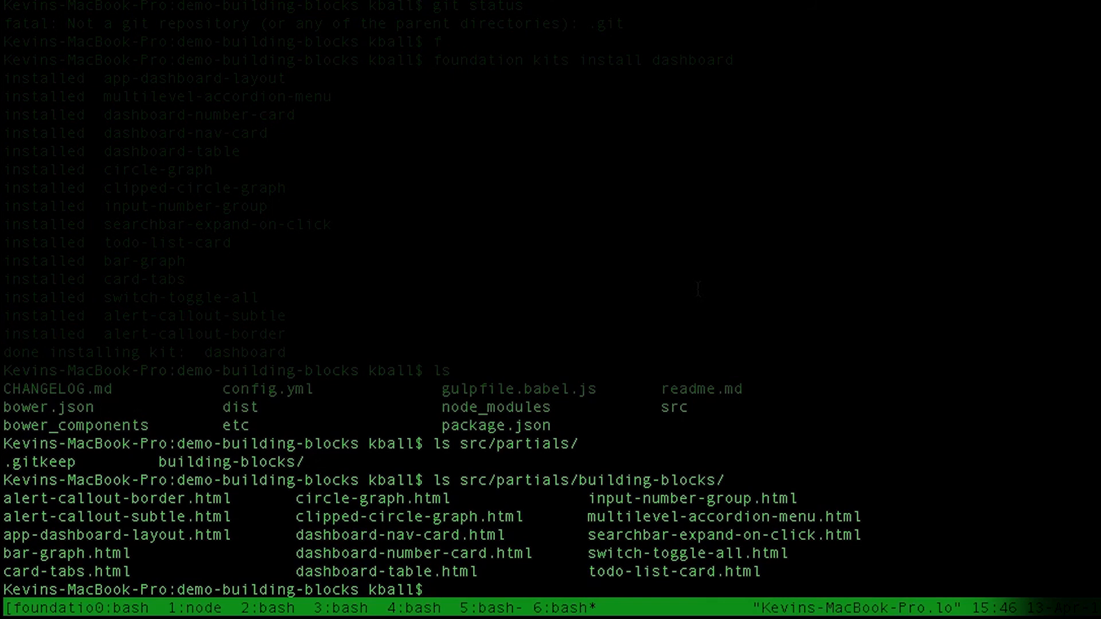
# - Run foundation kits list, then foundation blocks list
pyautogui.write('foundation blocks')
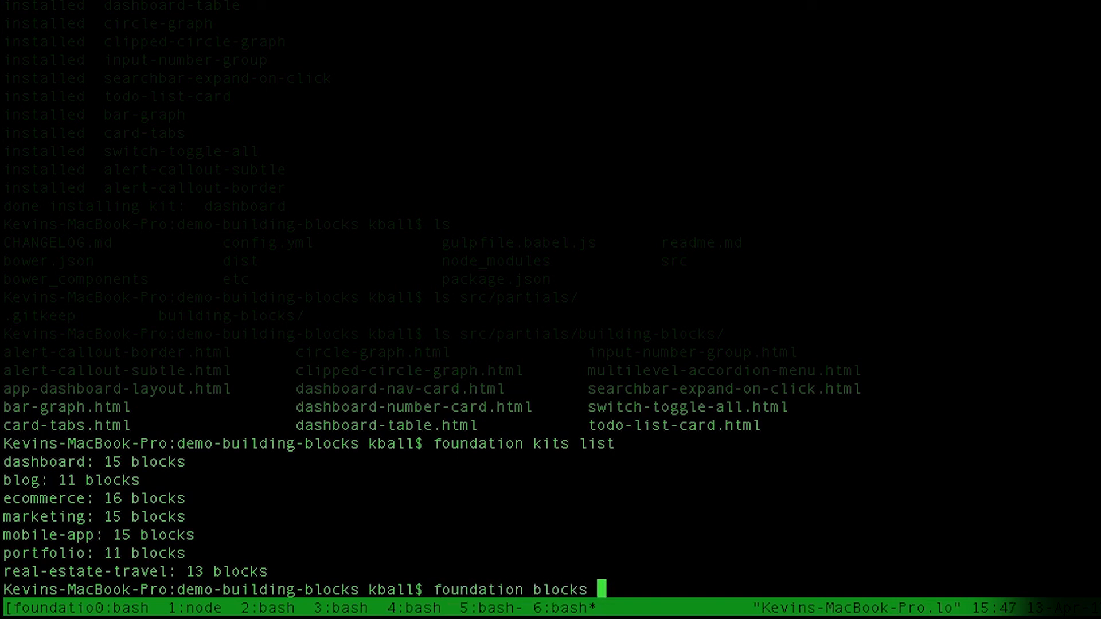
pyautogui.write('list')
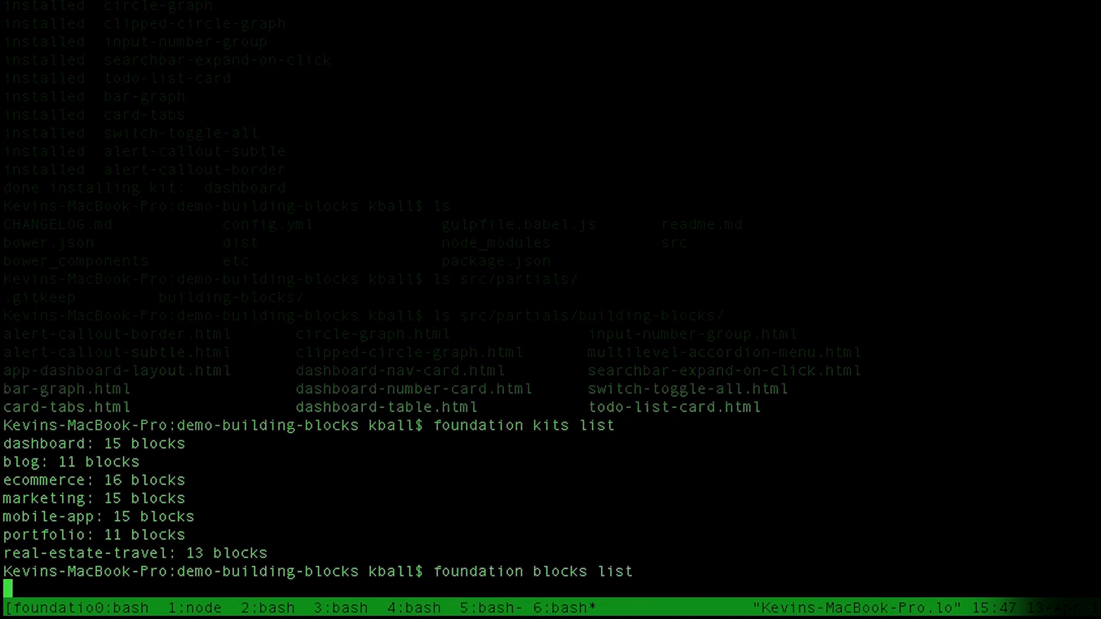